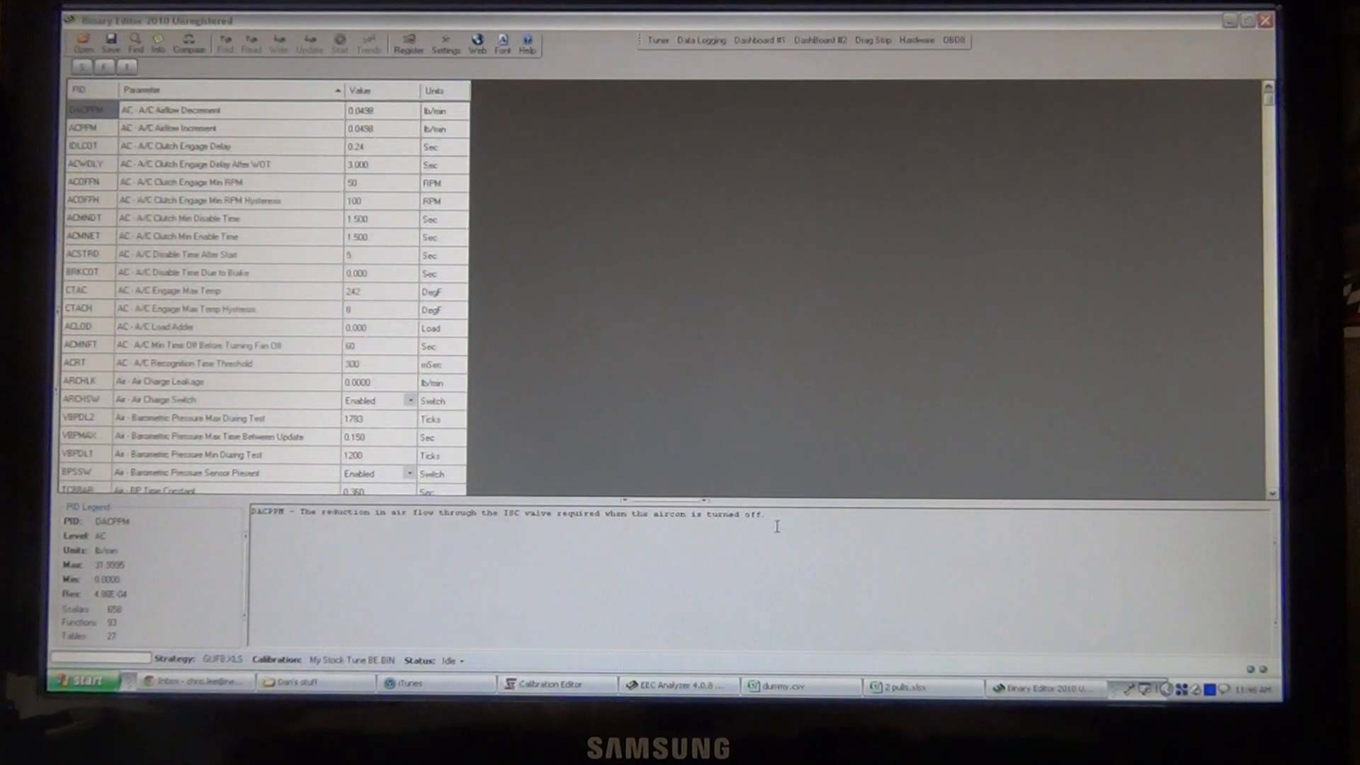
mouse_move(778, 482)
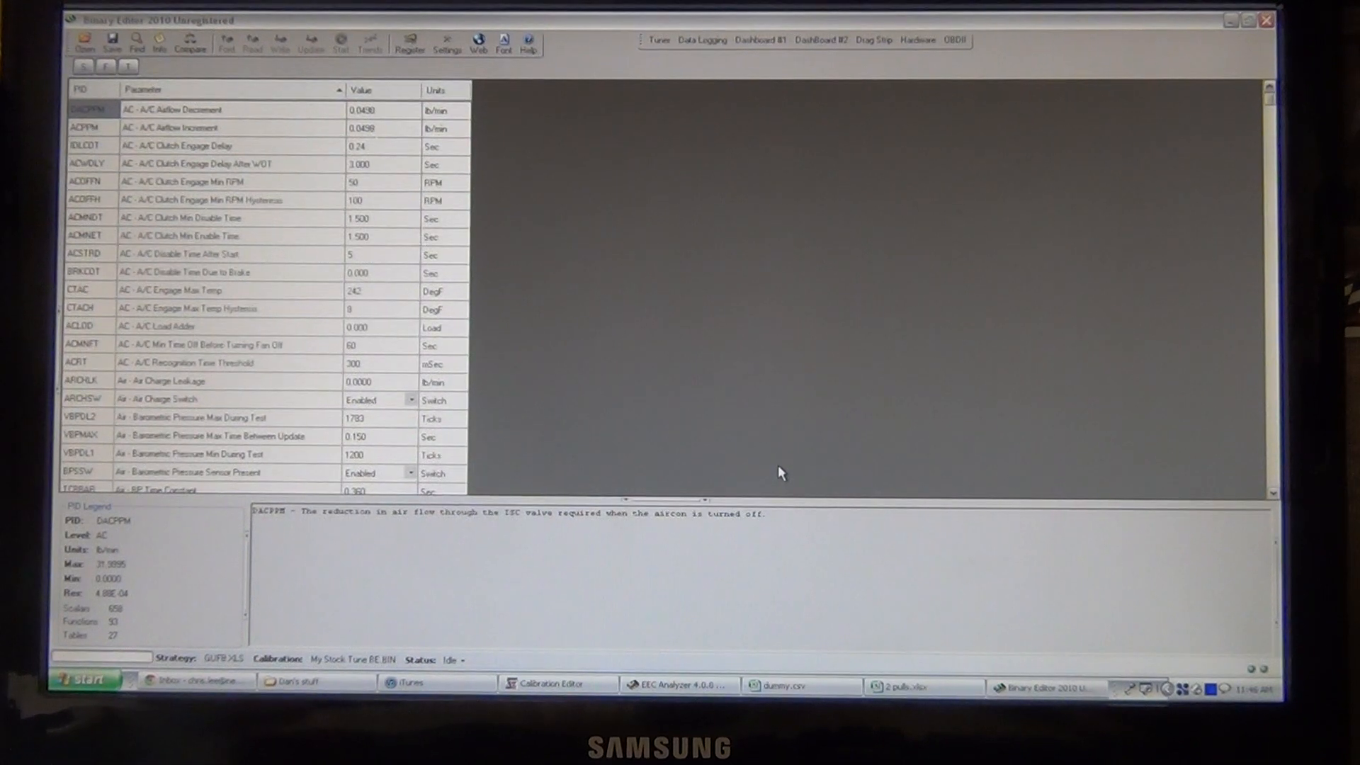
mouse_move(741, 408)
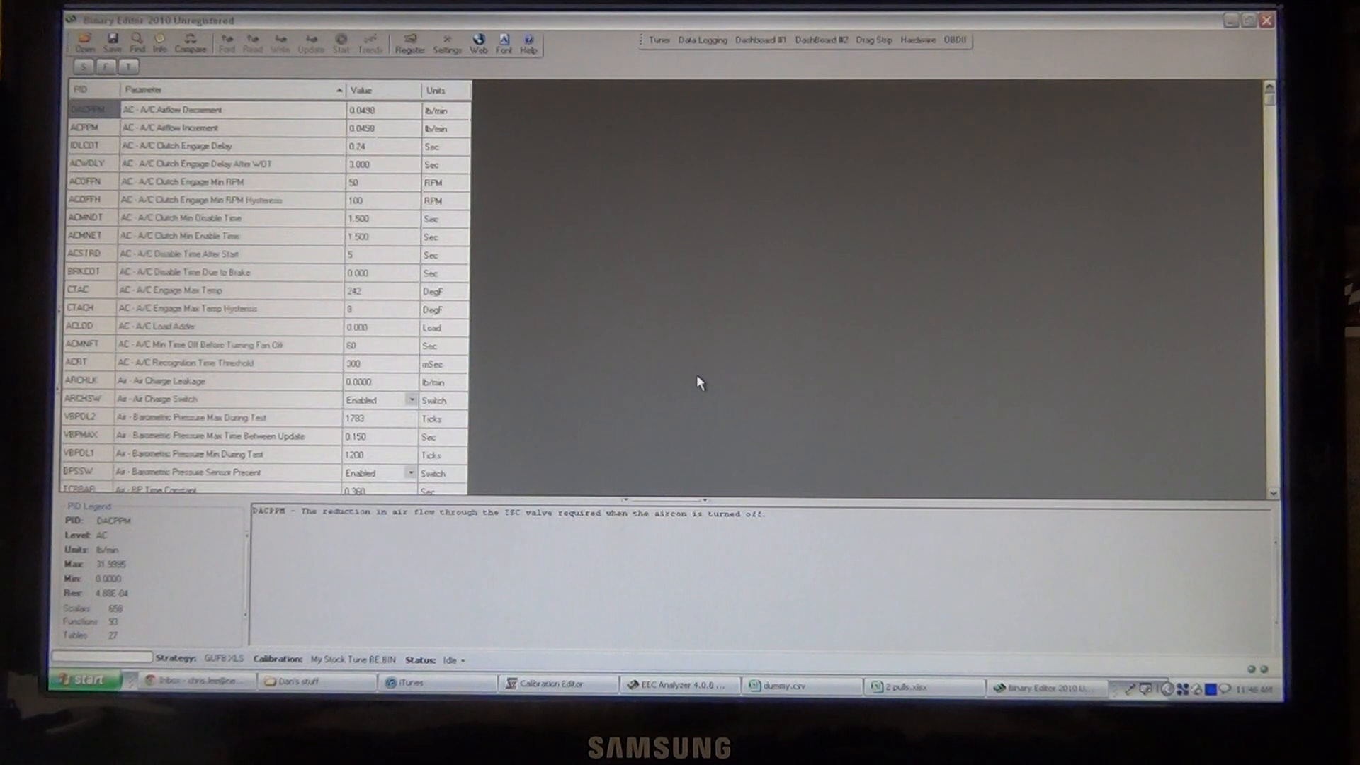
mouse_move(708, 423)
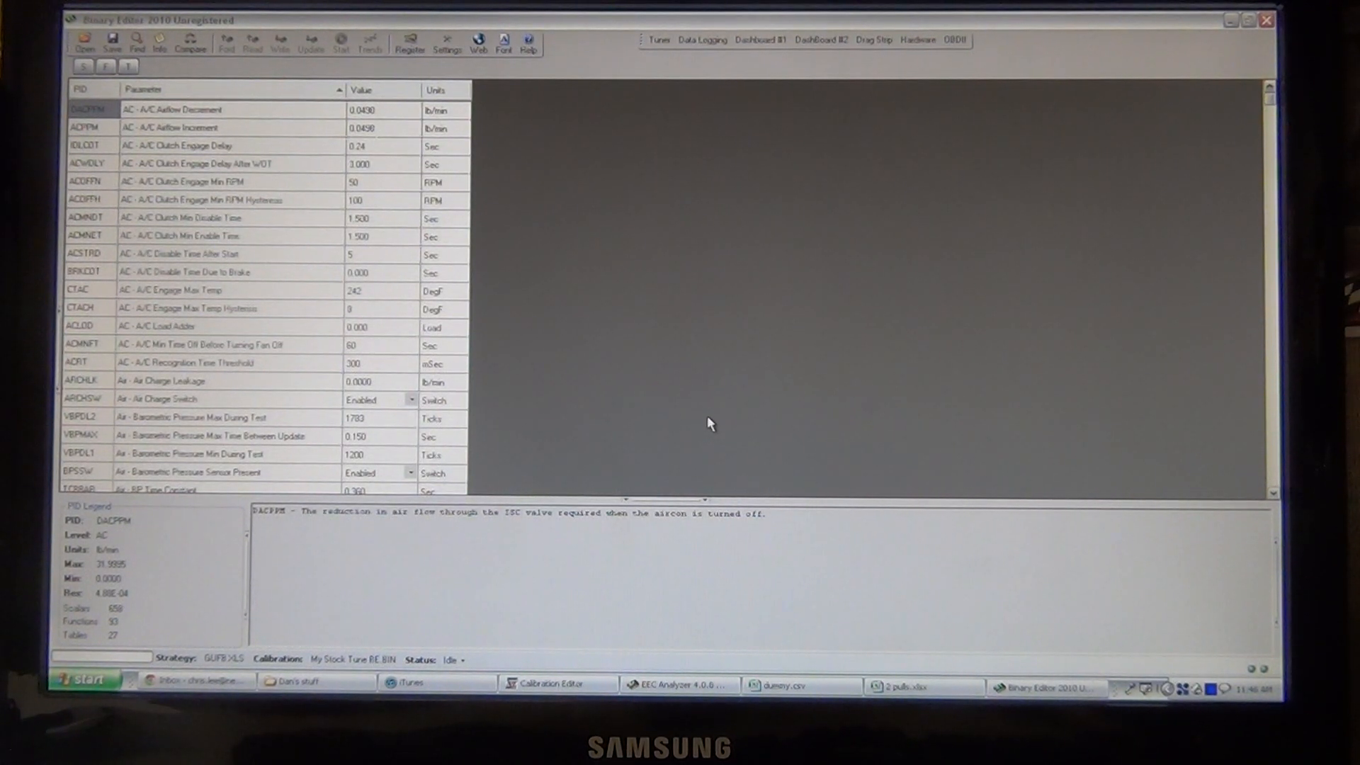
mouse_move(692, 398)
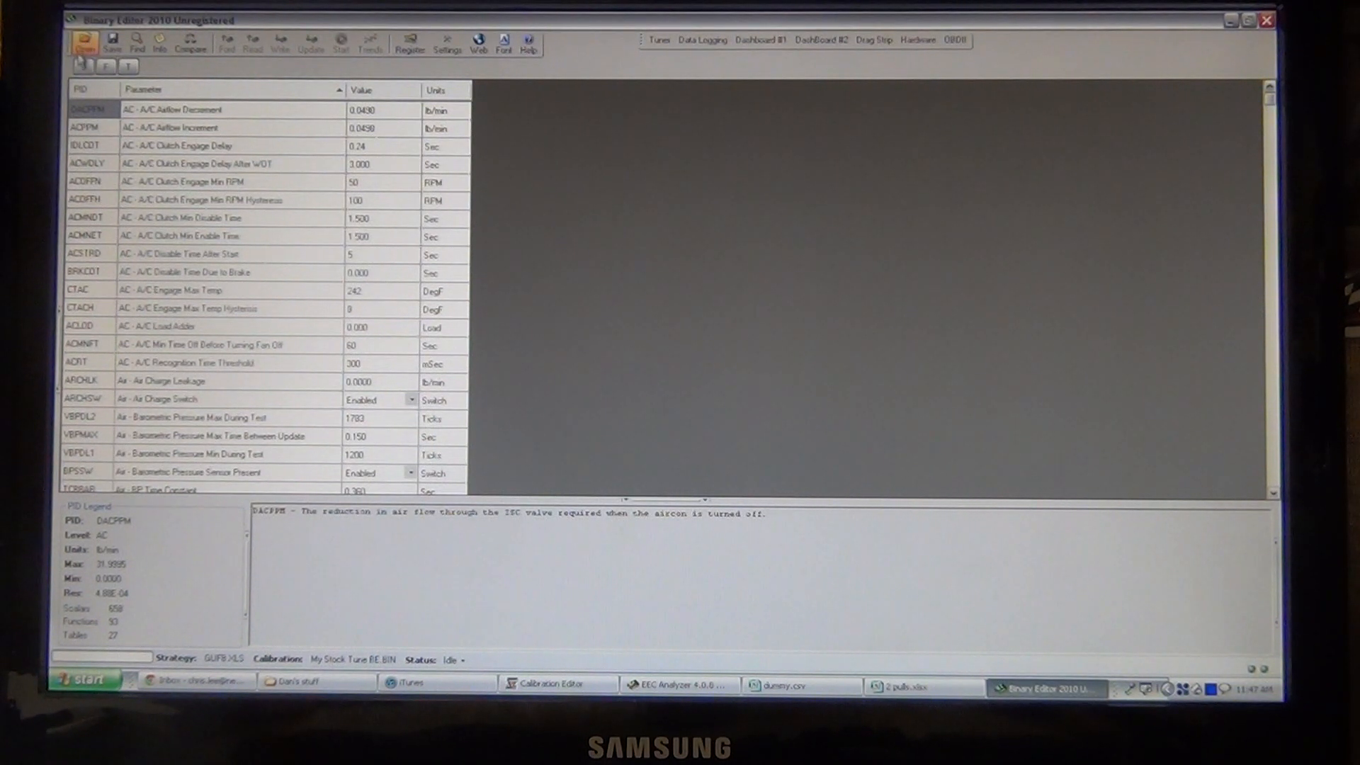
Step: Decline the Enable Levels prompt and enable all parameter levels in Settings
left_click(84, 40)
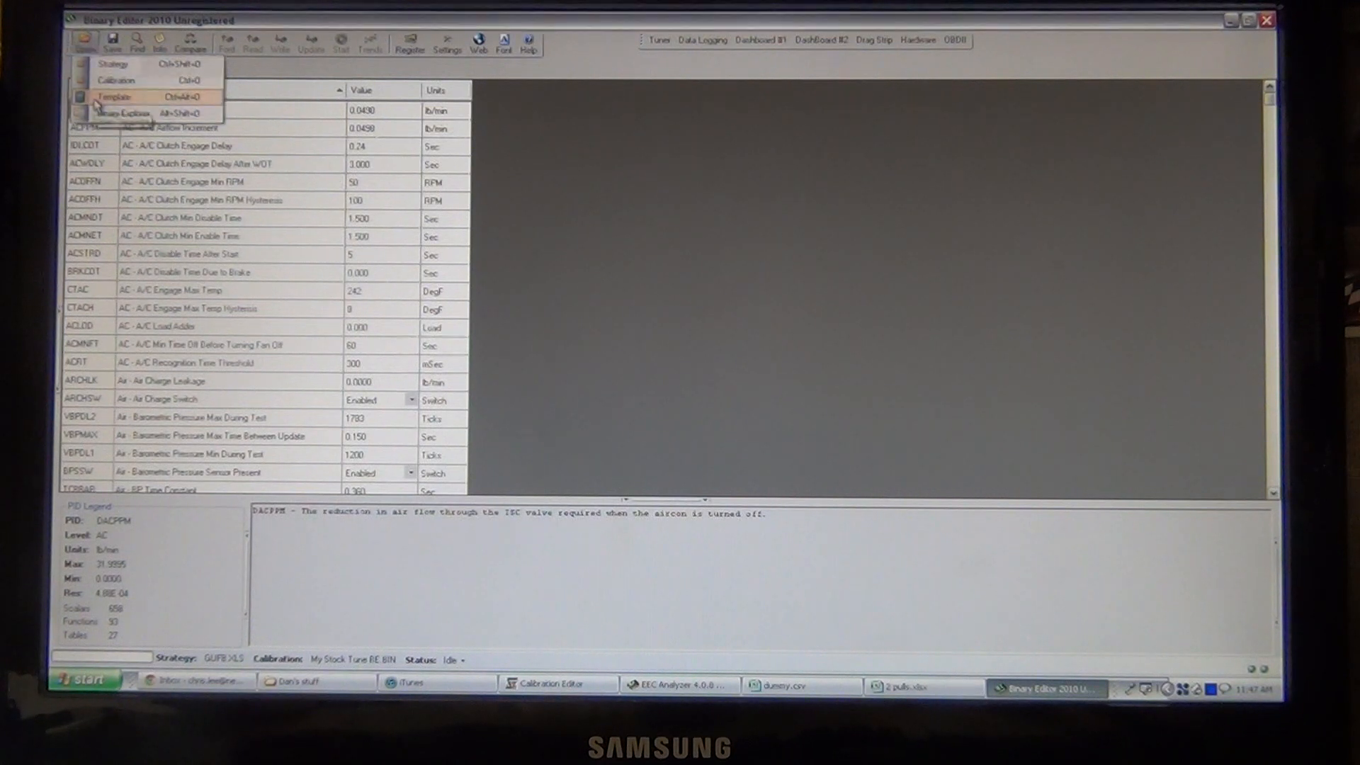
left_click(115, 97)
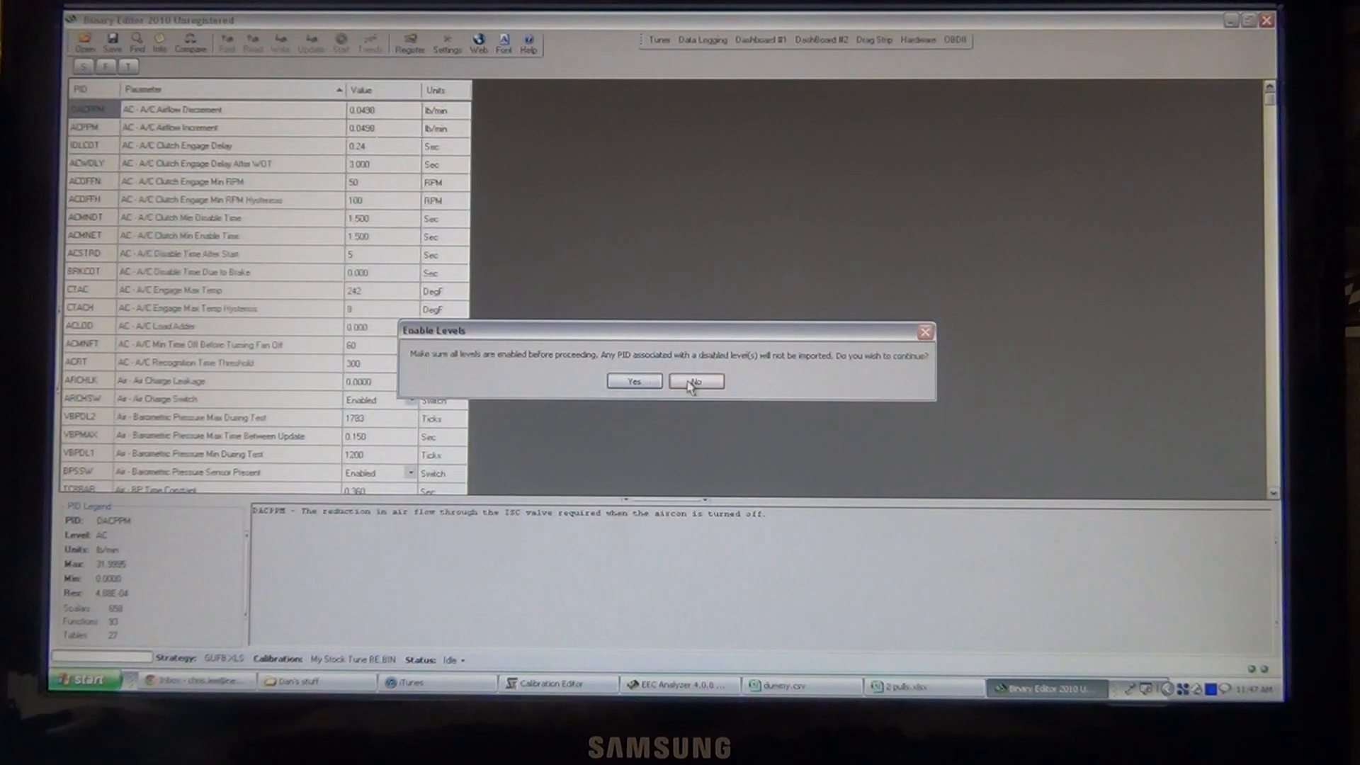
left_click(695, 382)
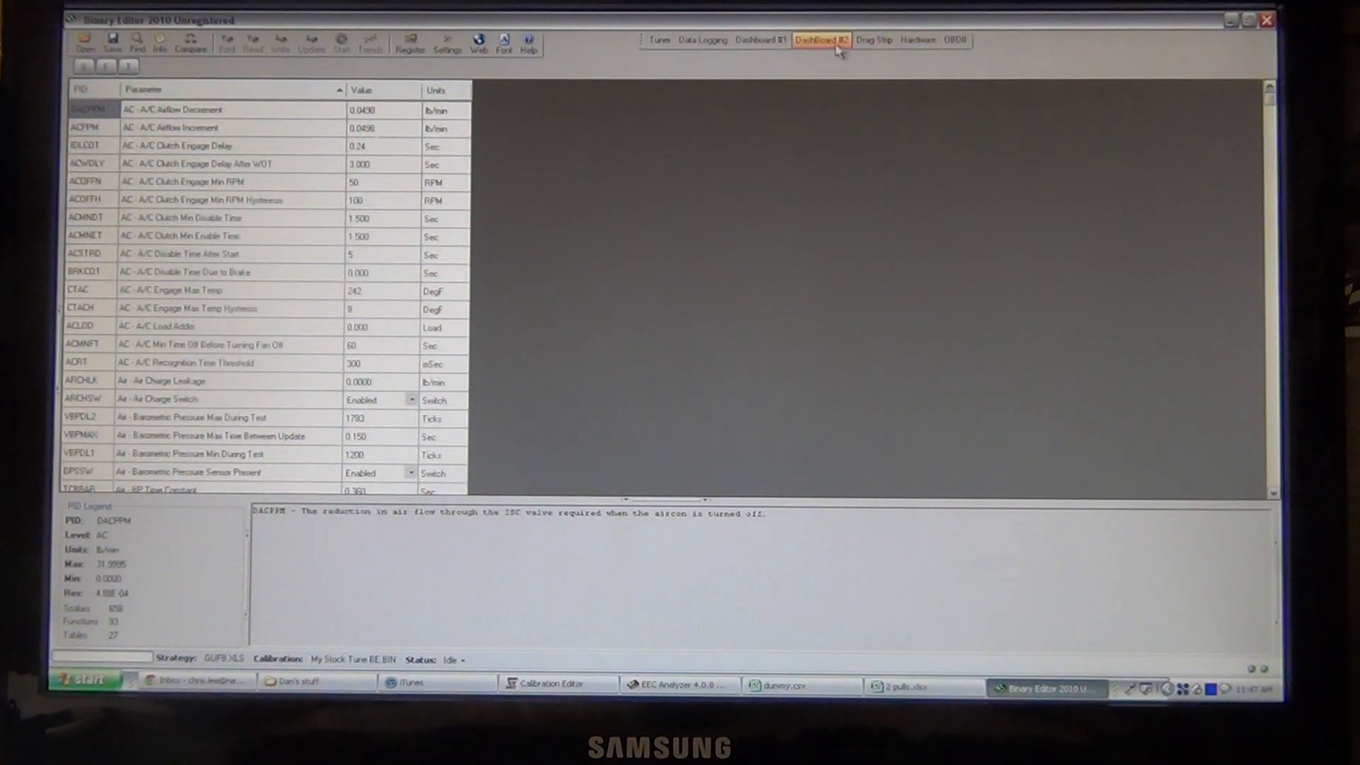
left_click(447, 41)
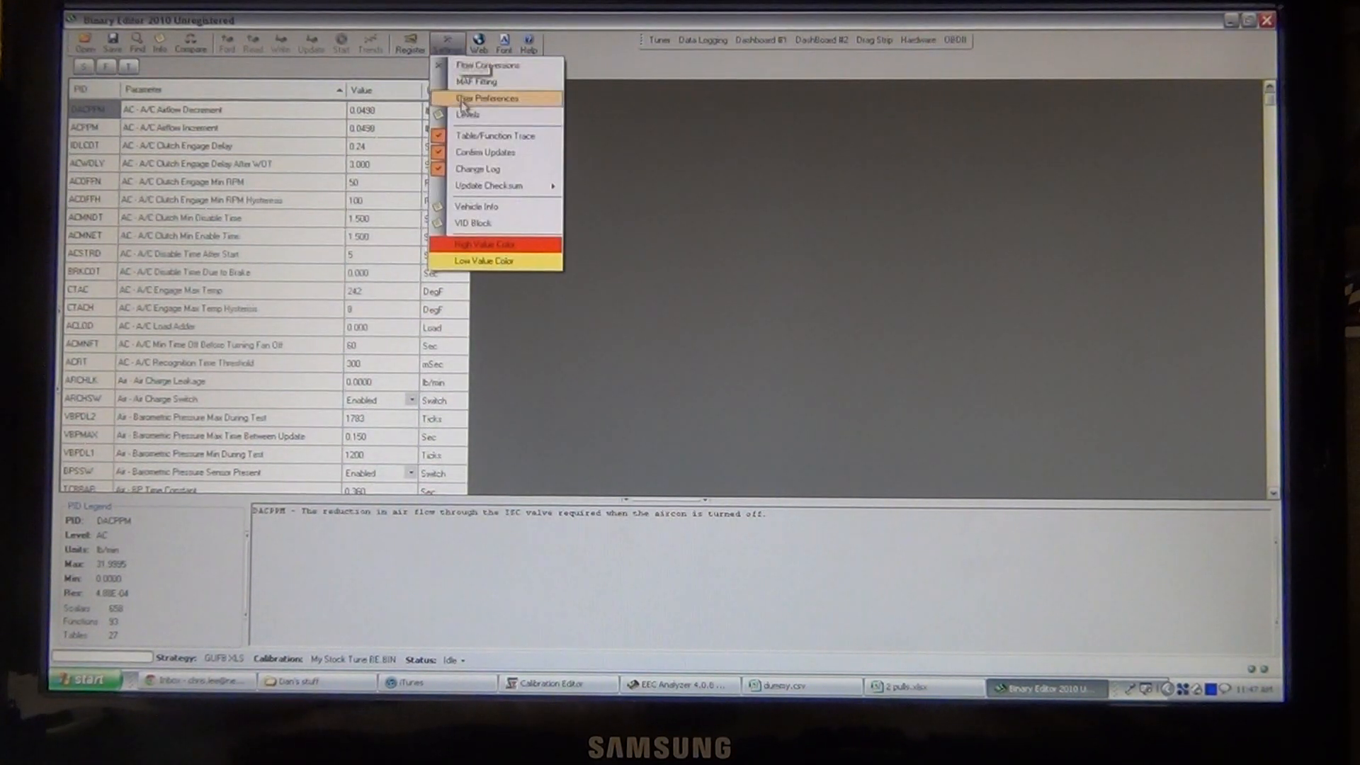
left_click(468, 115)
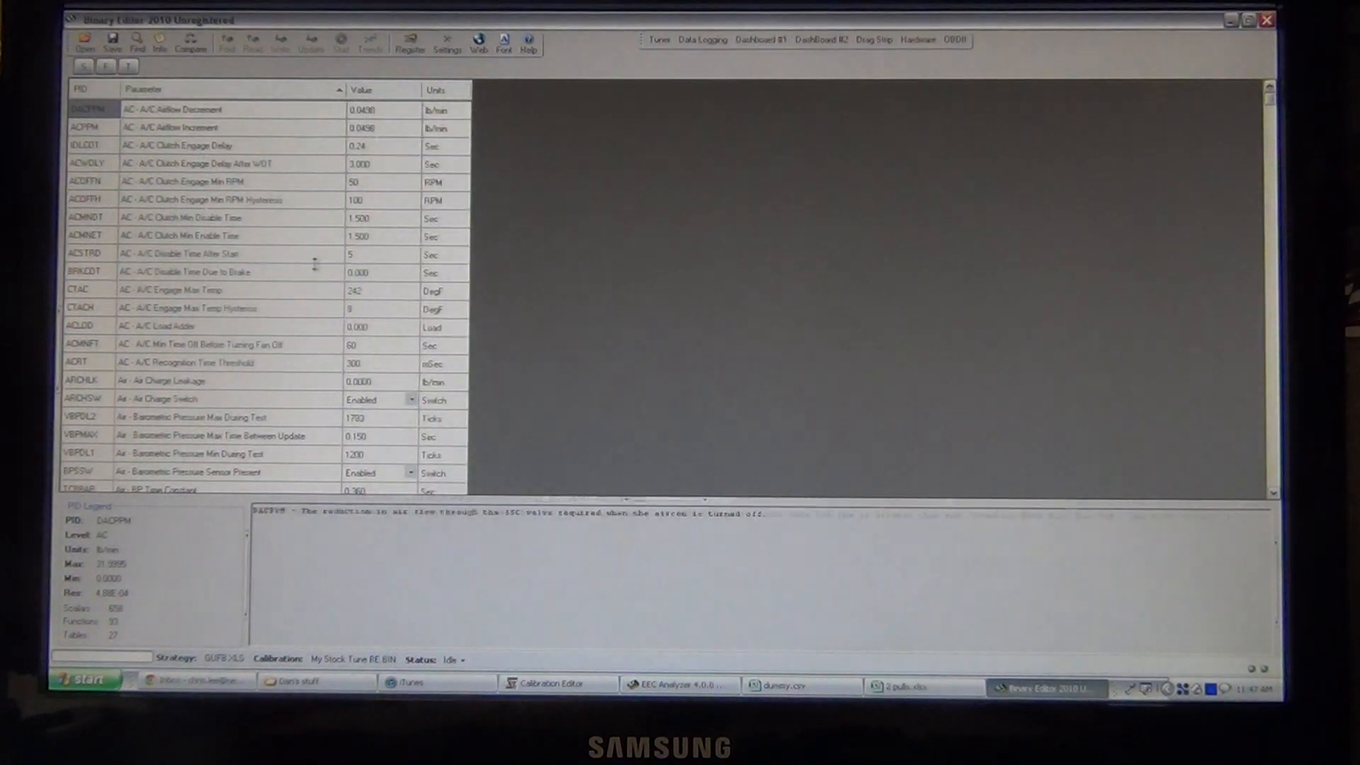
Step: Open the 24-lb injector settings template into the stock tune
left_click(85, 39)
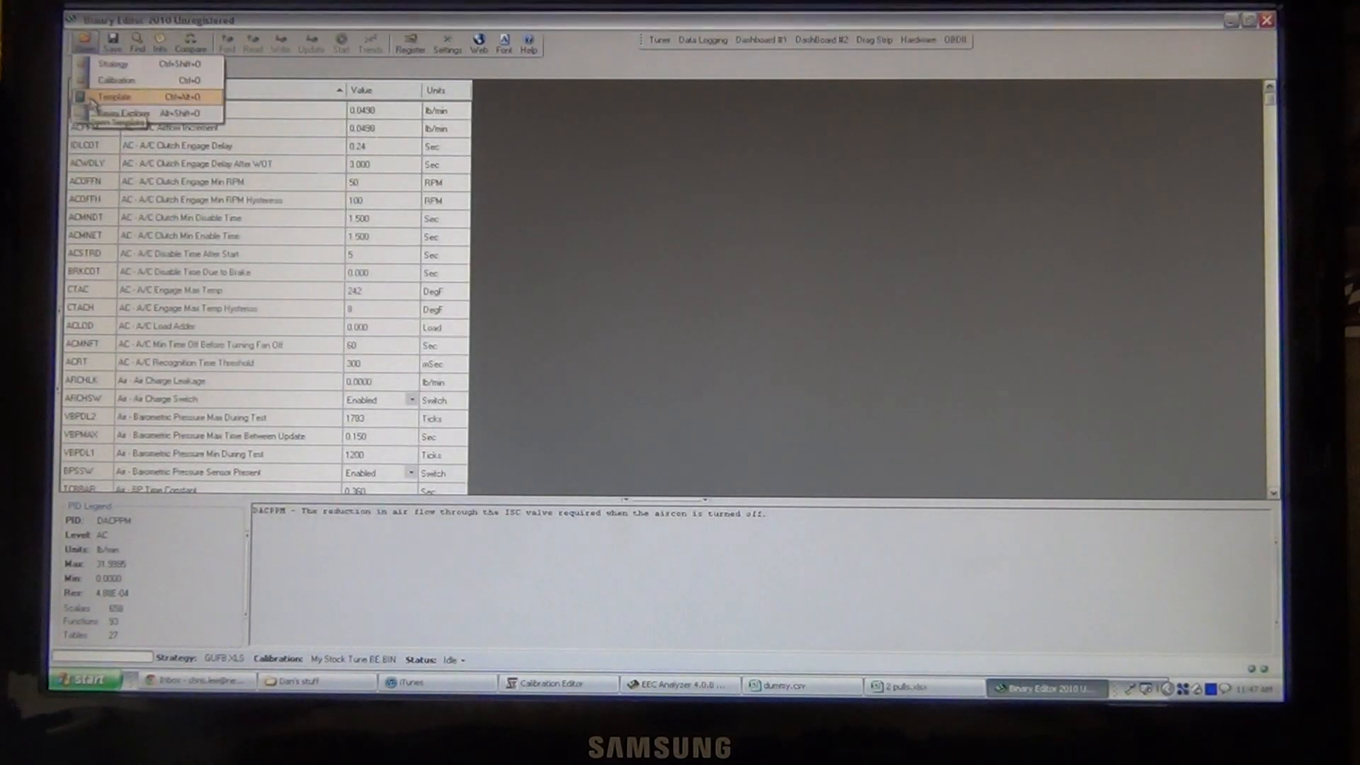
left_click(115, 97)
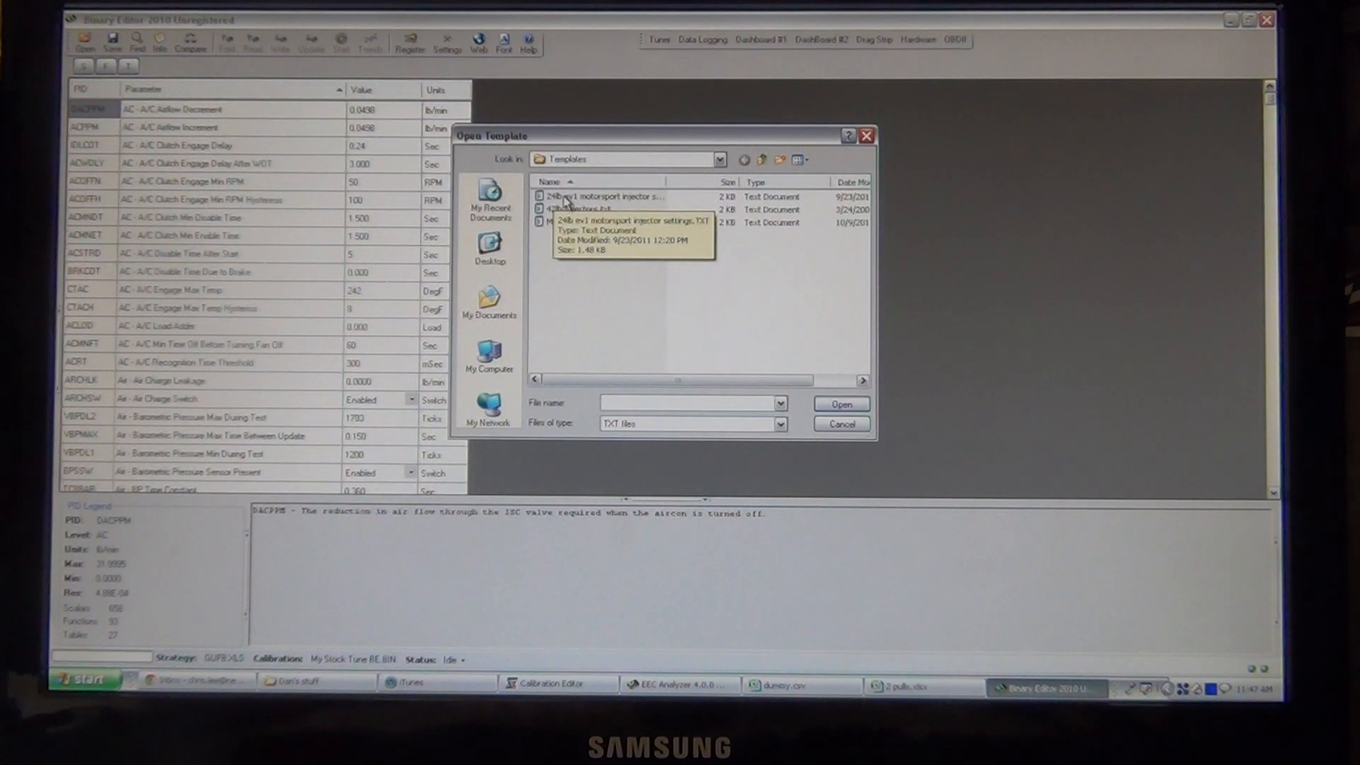
left_click(839, 424)
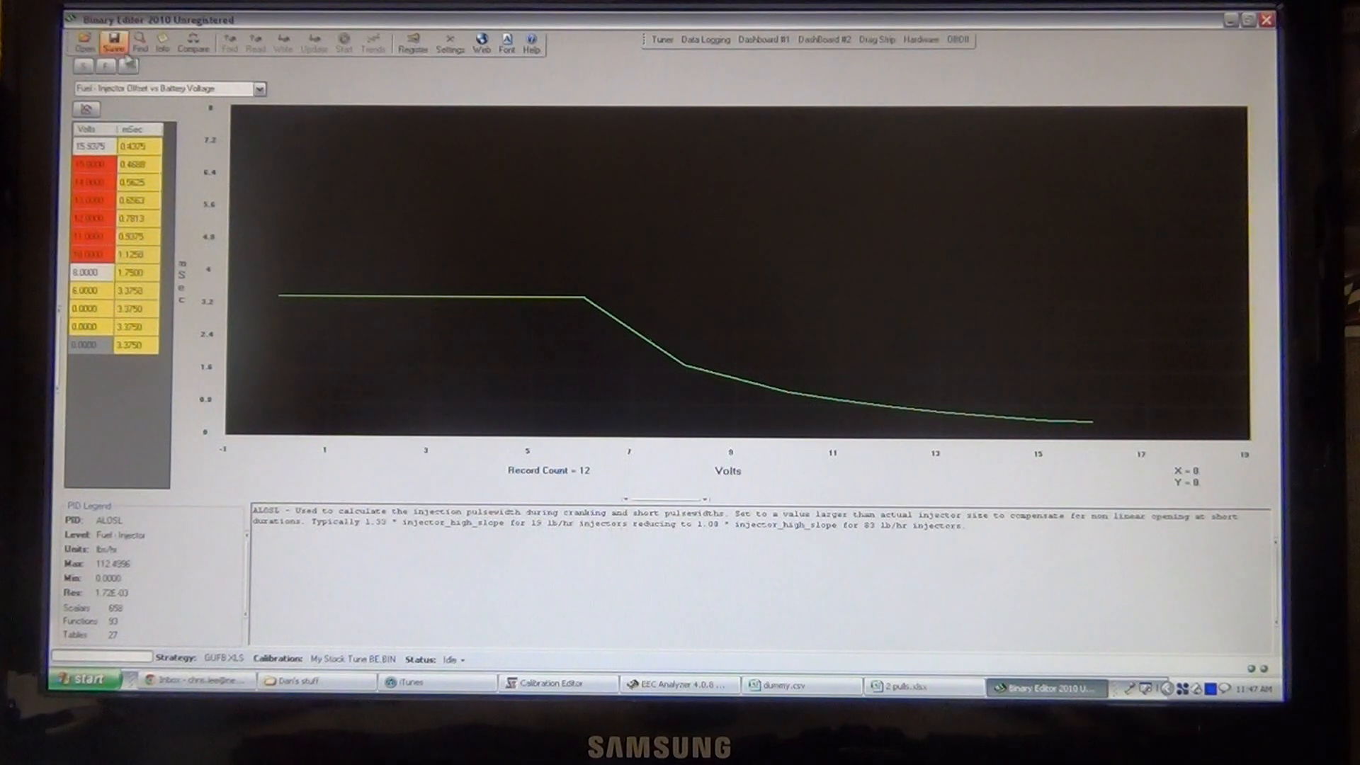
Step: Save the calibration as 'My Stock Tune BE with 24# injectors.BIN'
left_click(113, 41)
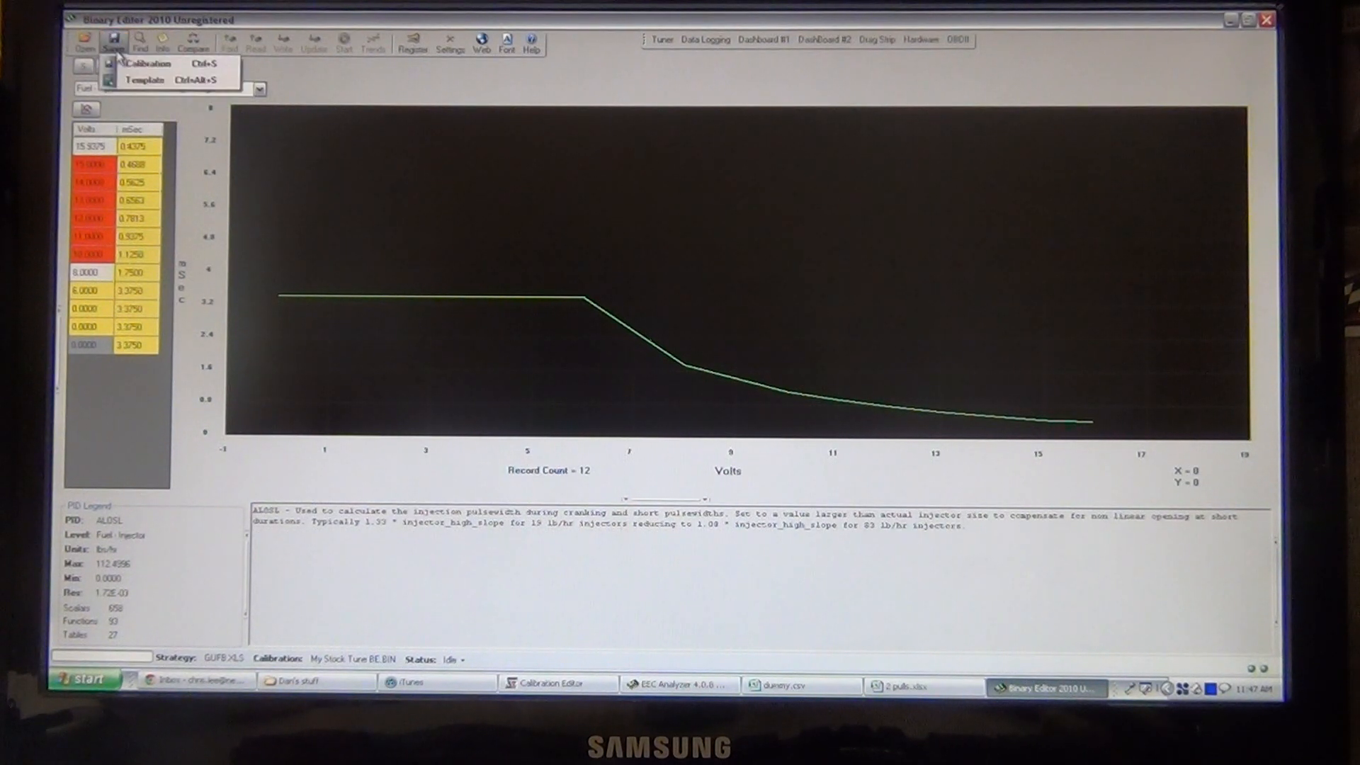
left_click(146, 63)
type("My Stock Tune BE with 24.BIN")
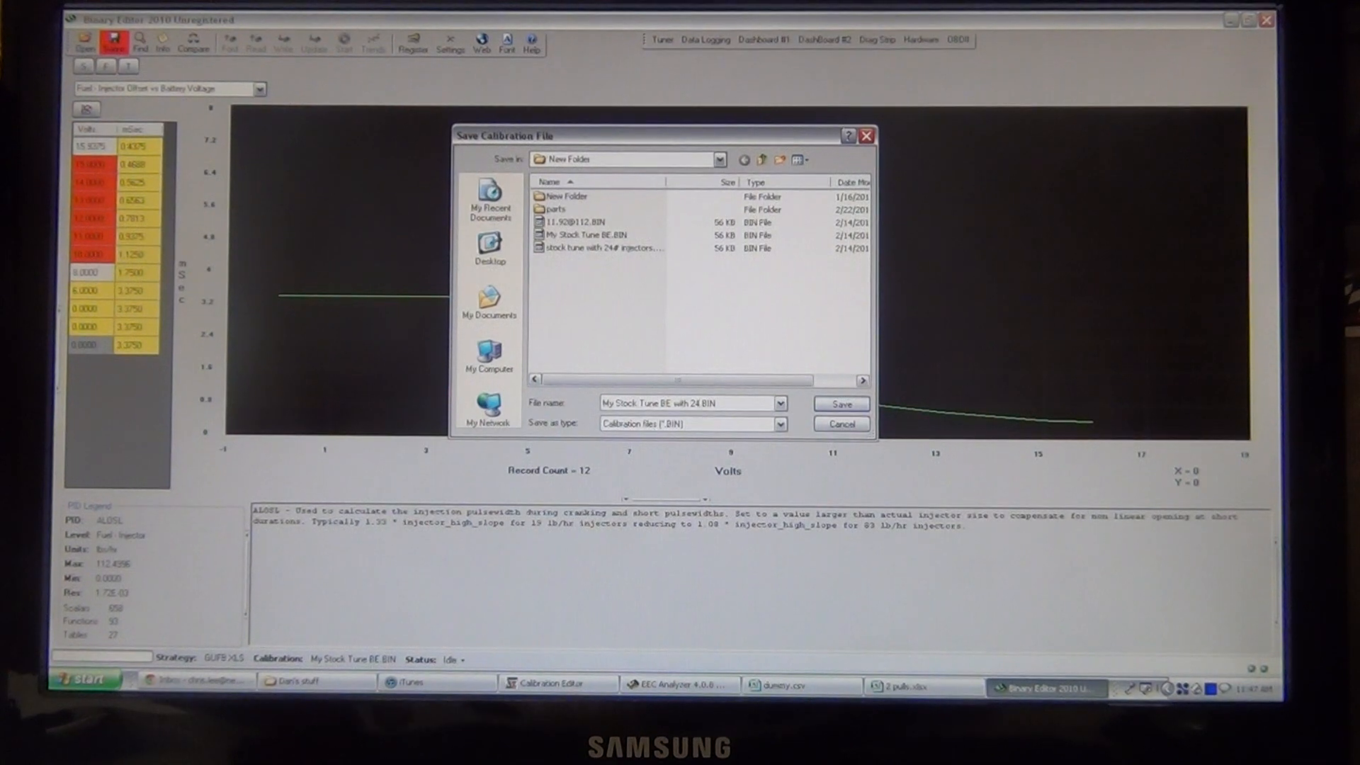
left_click(689, 402)
type("# injectors")
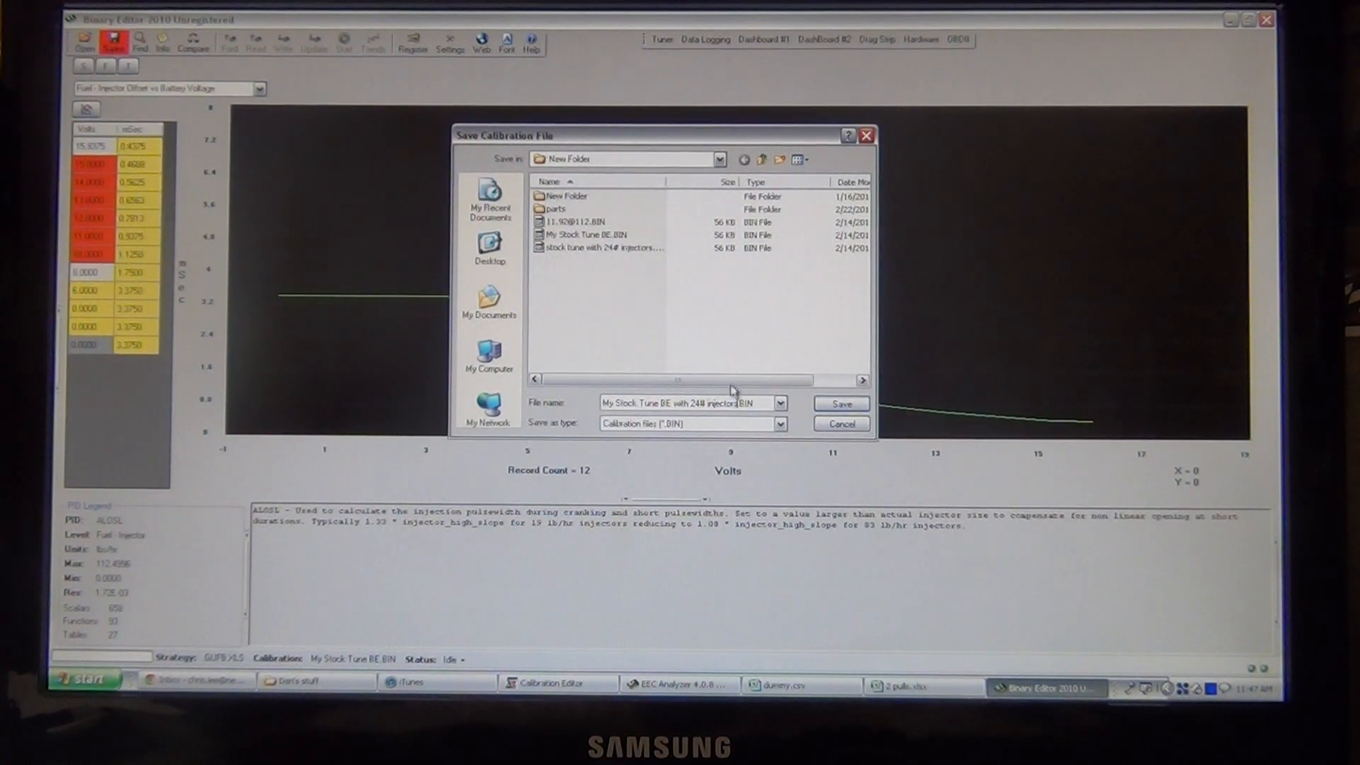
left_click(838, 403)
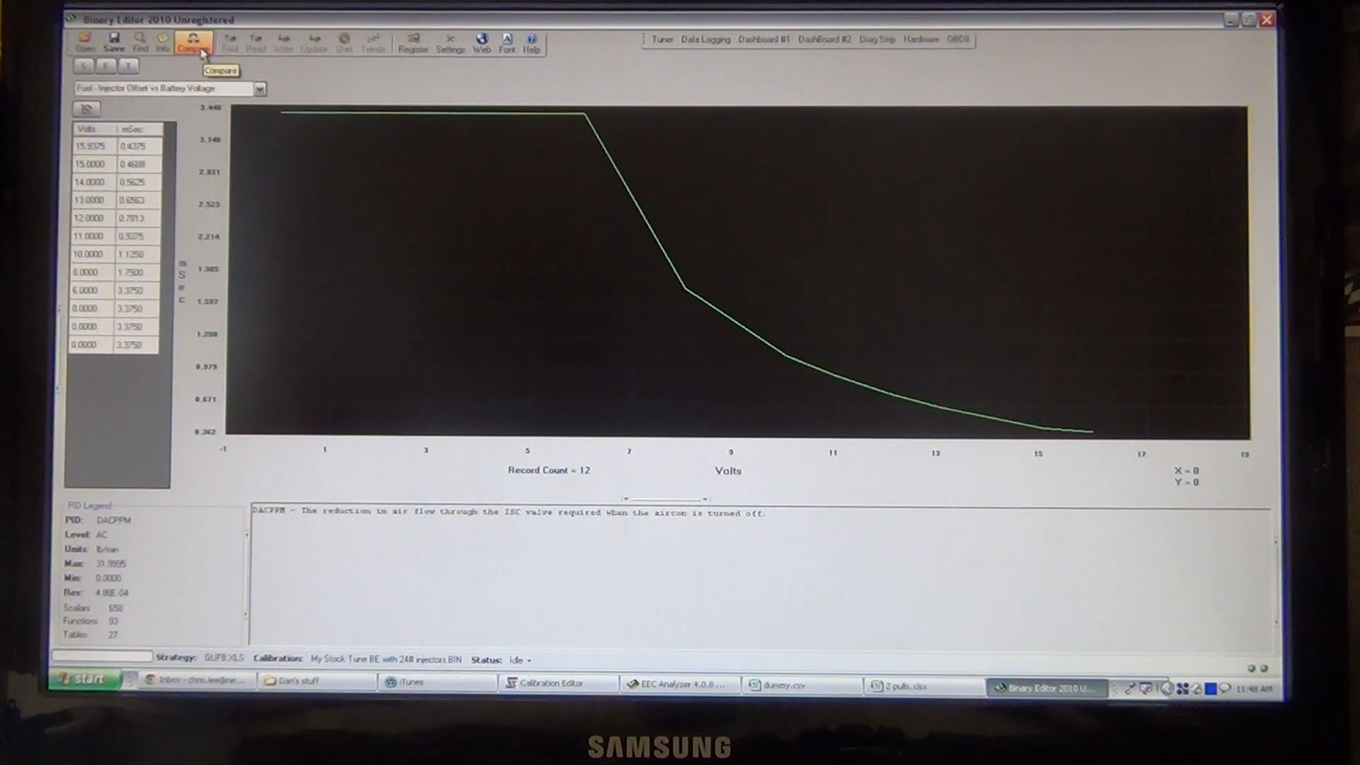
Step: Load My Stock Tune BE.BIN for comparison and list the five calibration differences
left_click(193, 40)
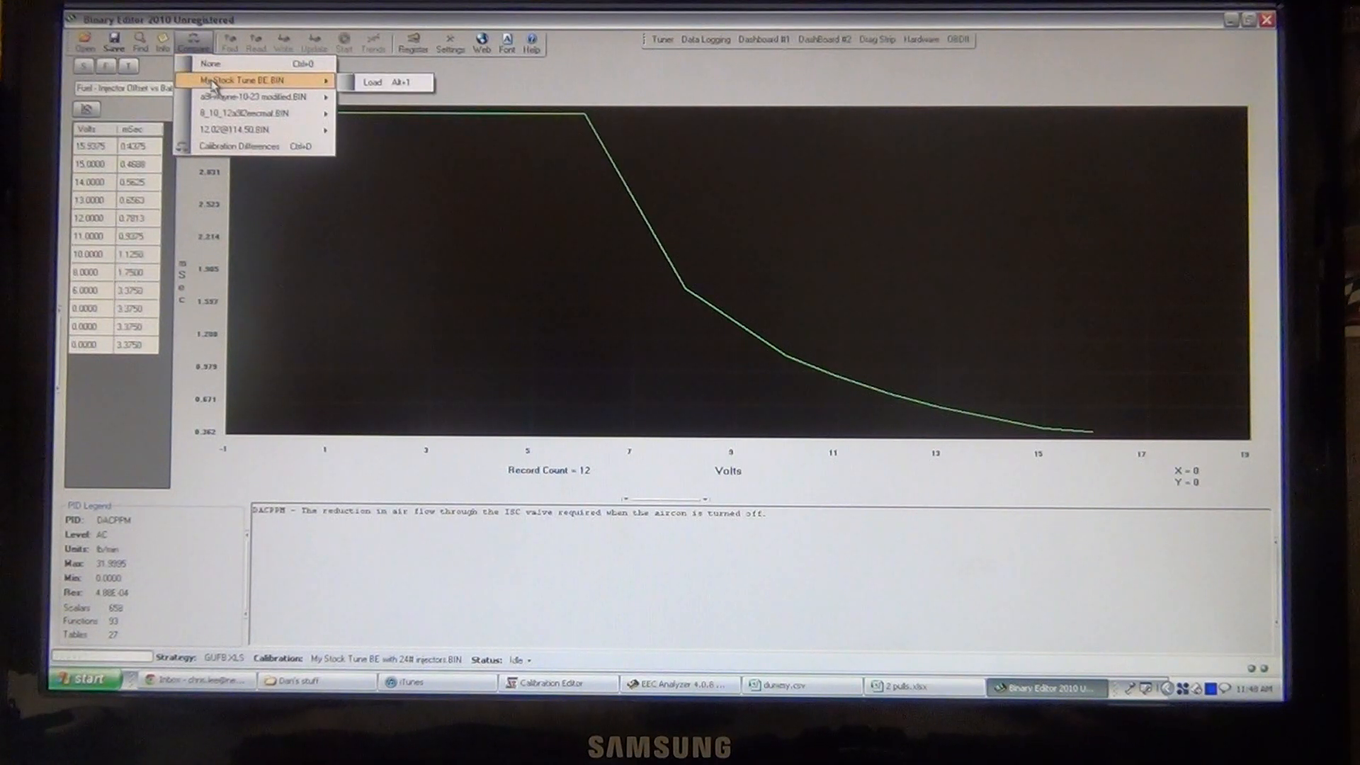
left_click(372, 81)
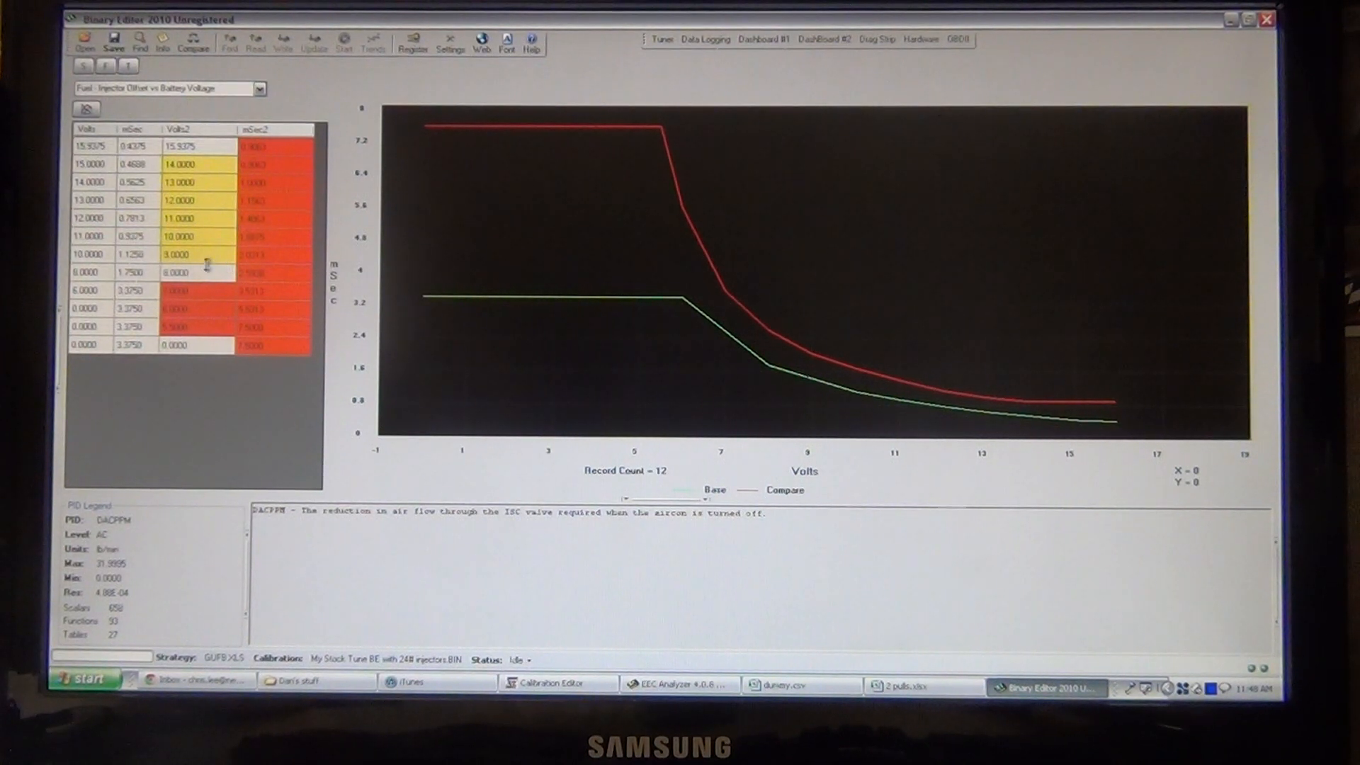
left_click(191, 38)
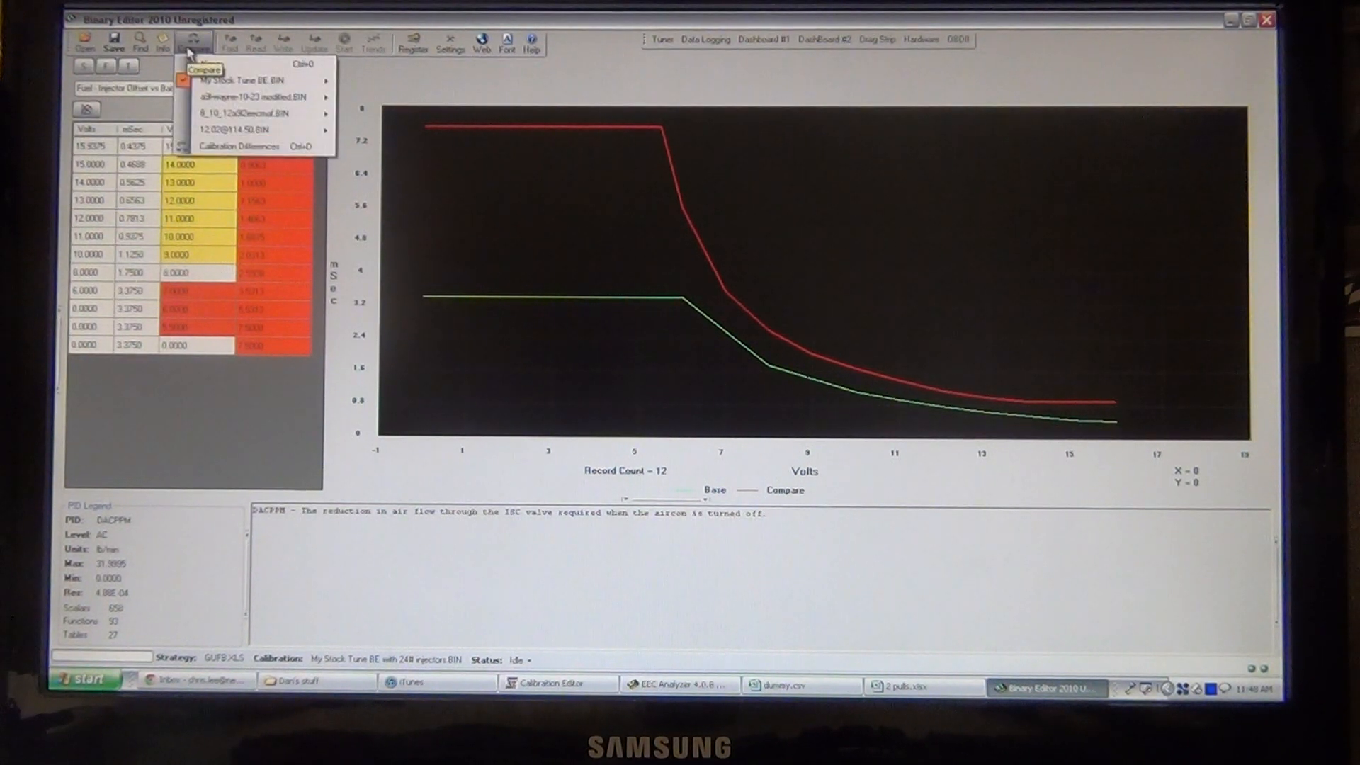
left_click(239, 146)
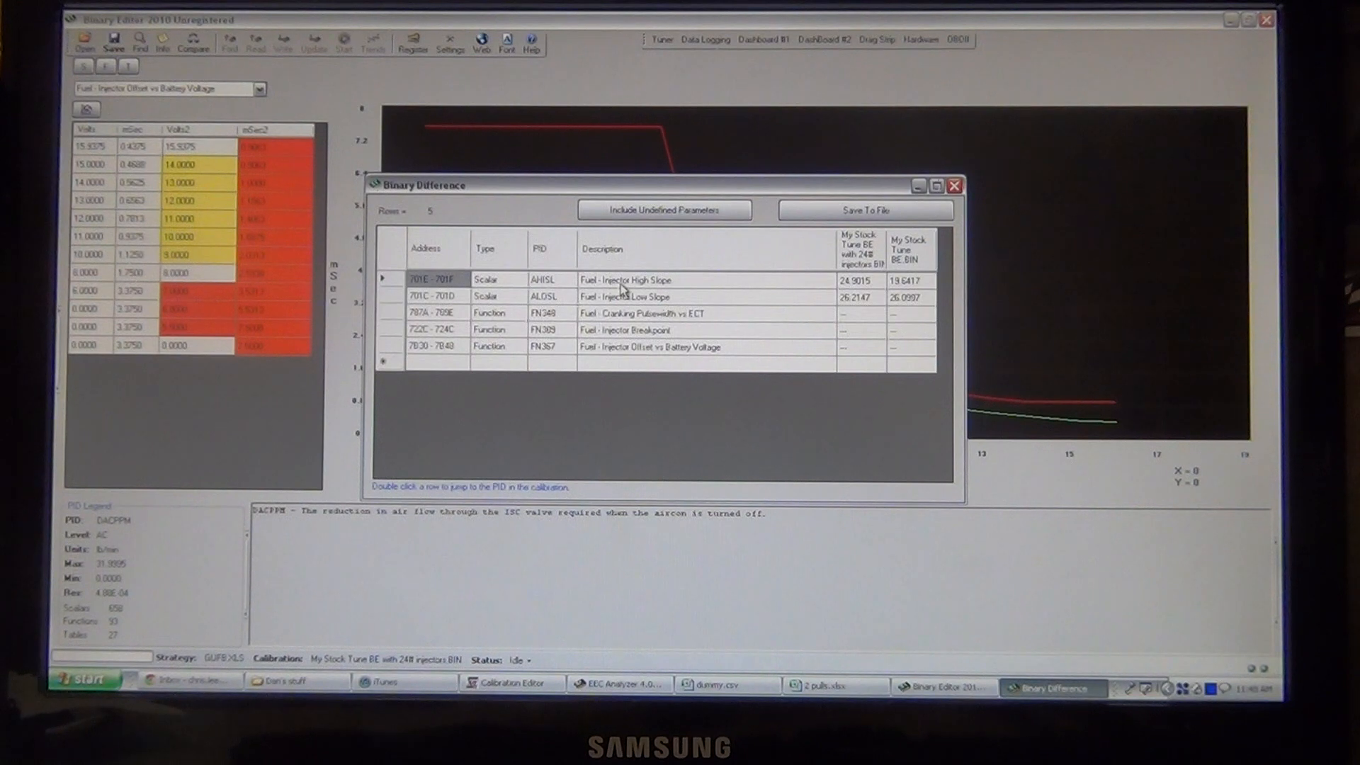
Step: Jump to Injector High Slope (AHISL): 24.9015 new versus 19.6417 stock
left_click(625, 279)
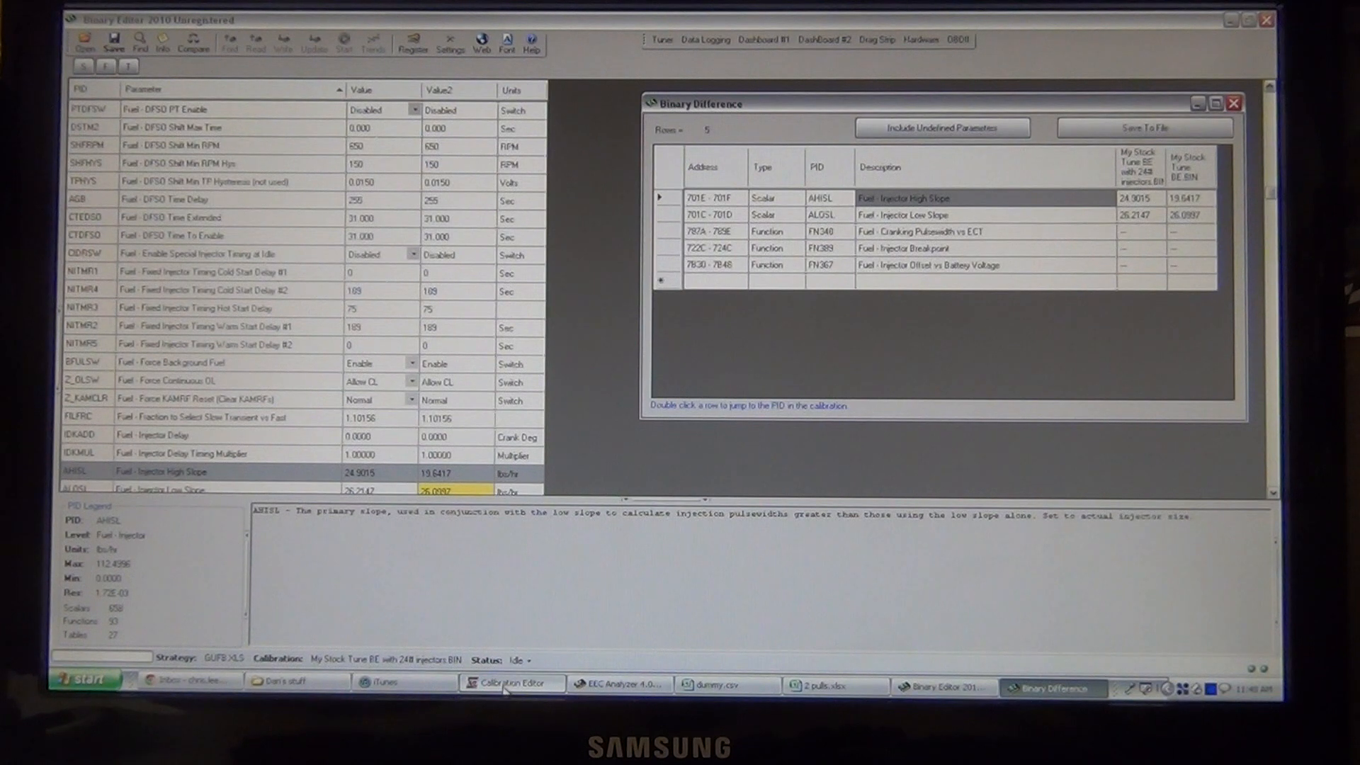
Step: Browse CalEdit's scalars, then jump to Injector Slope Low (26.213) from the differences list
left_click(510, 682)
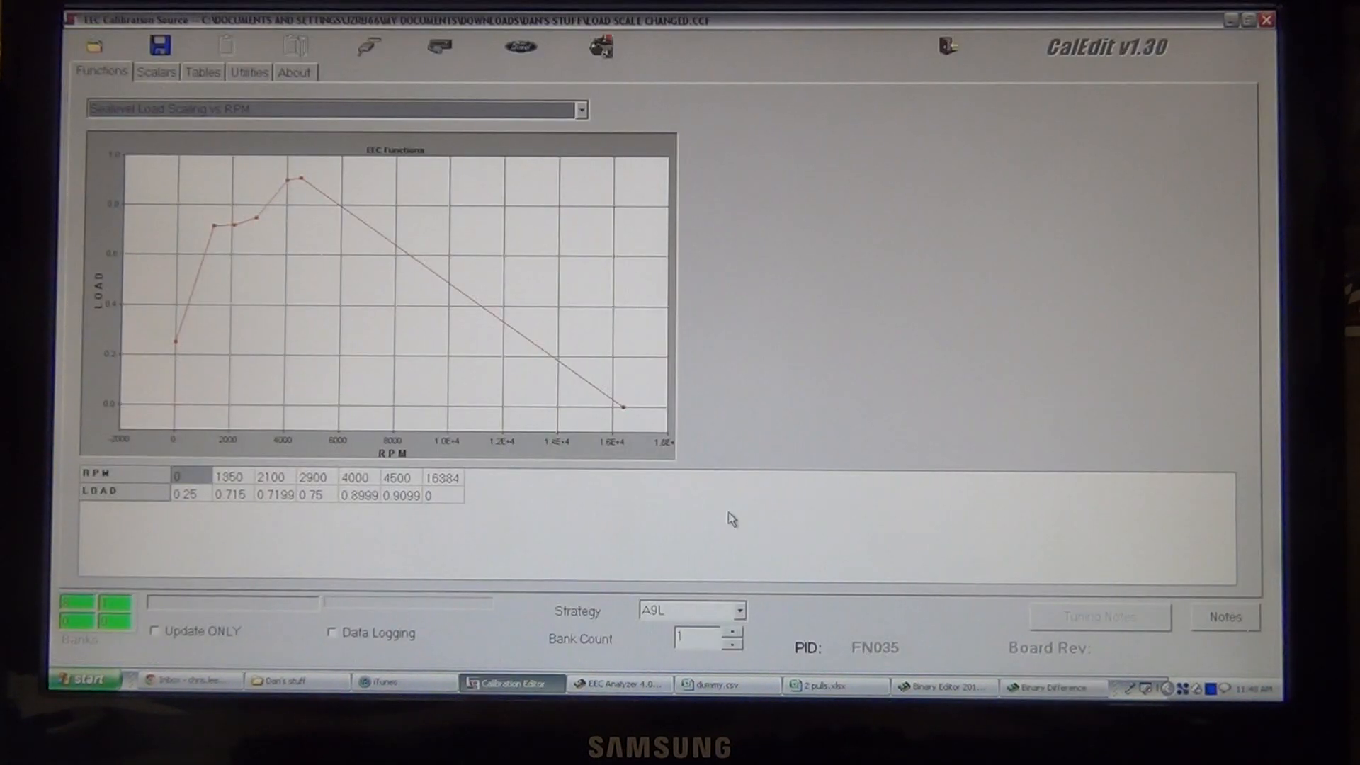
mouse_move(880, 261)
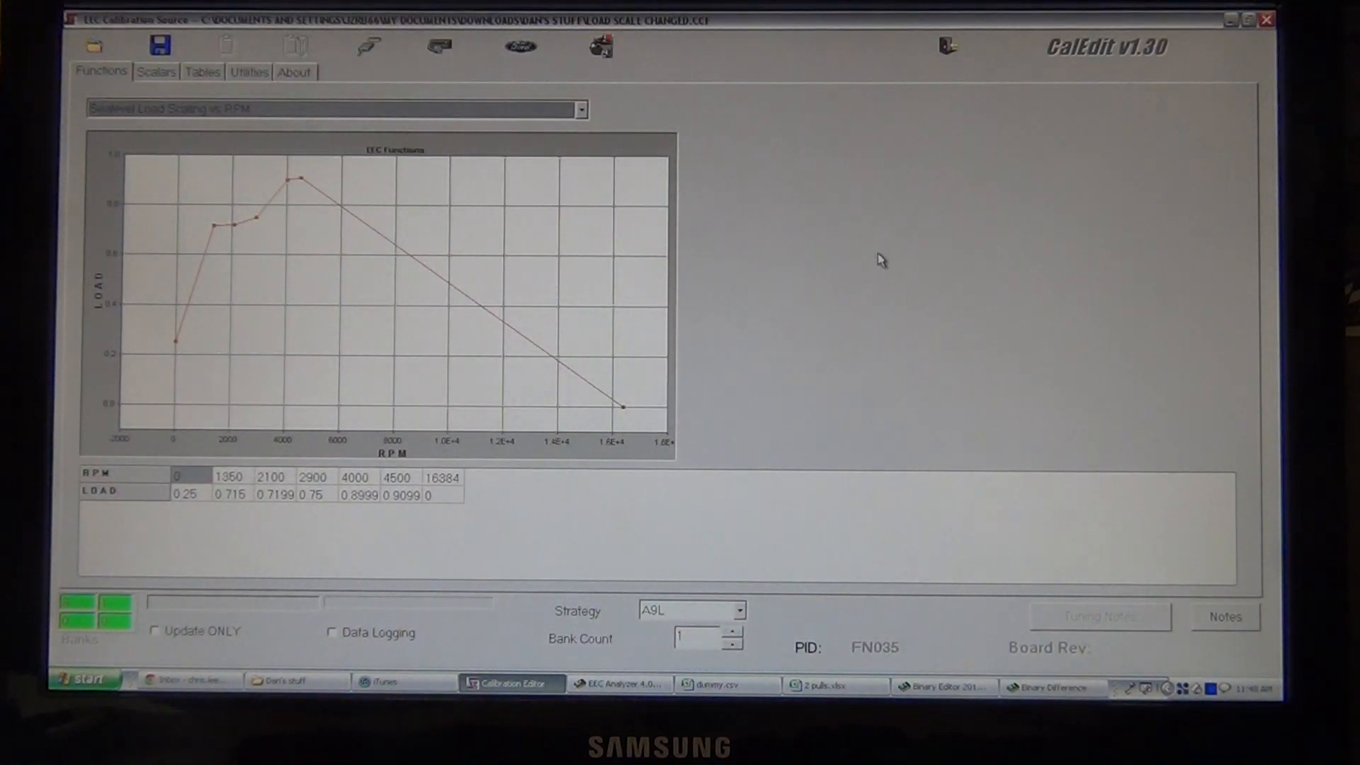
mouse_move(944, 293)
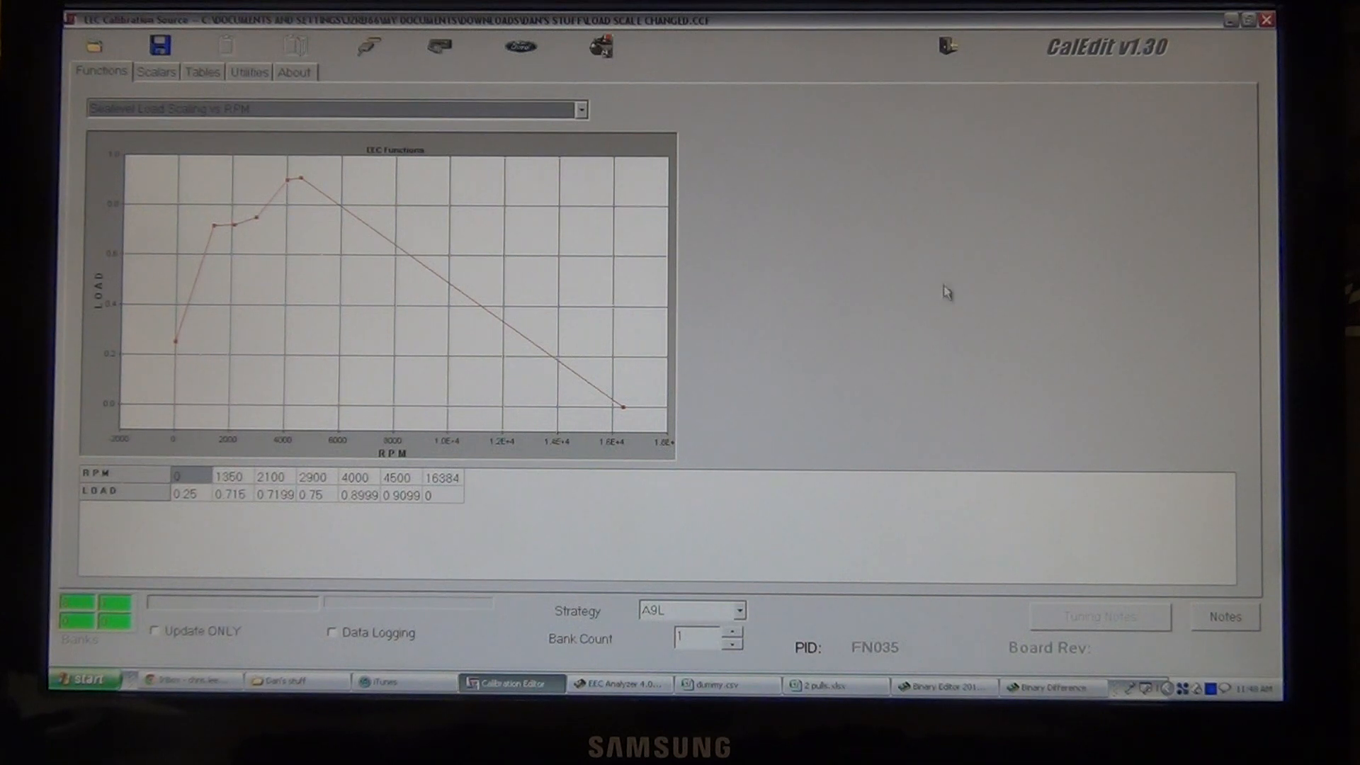
left_click(156, 72)
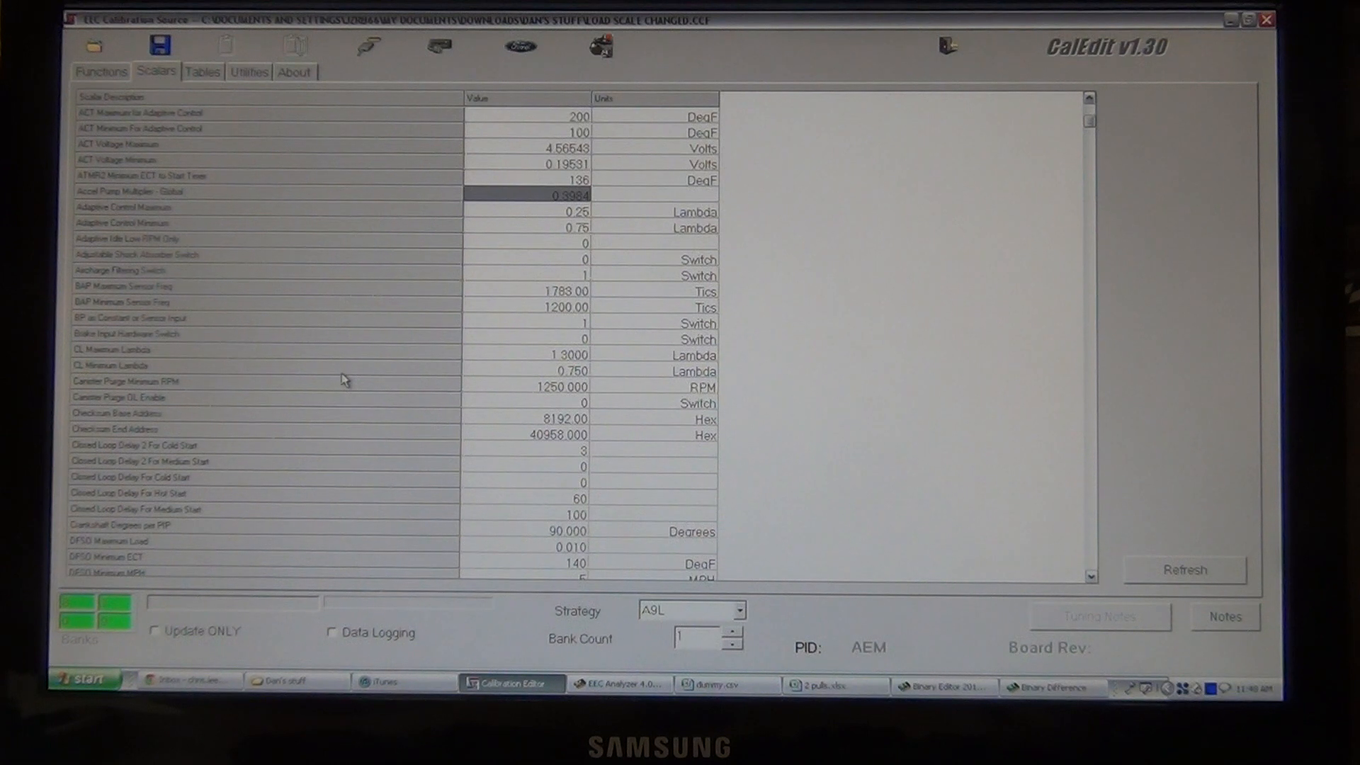
scroll("down", 3)
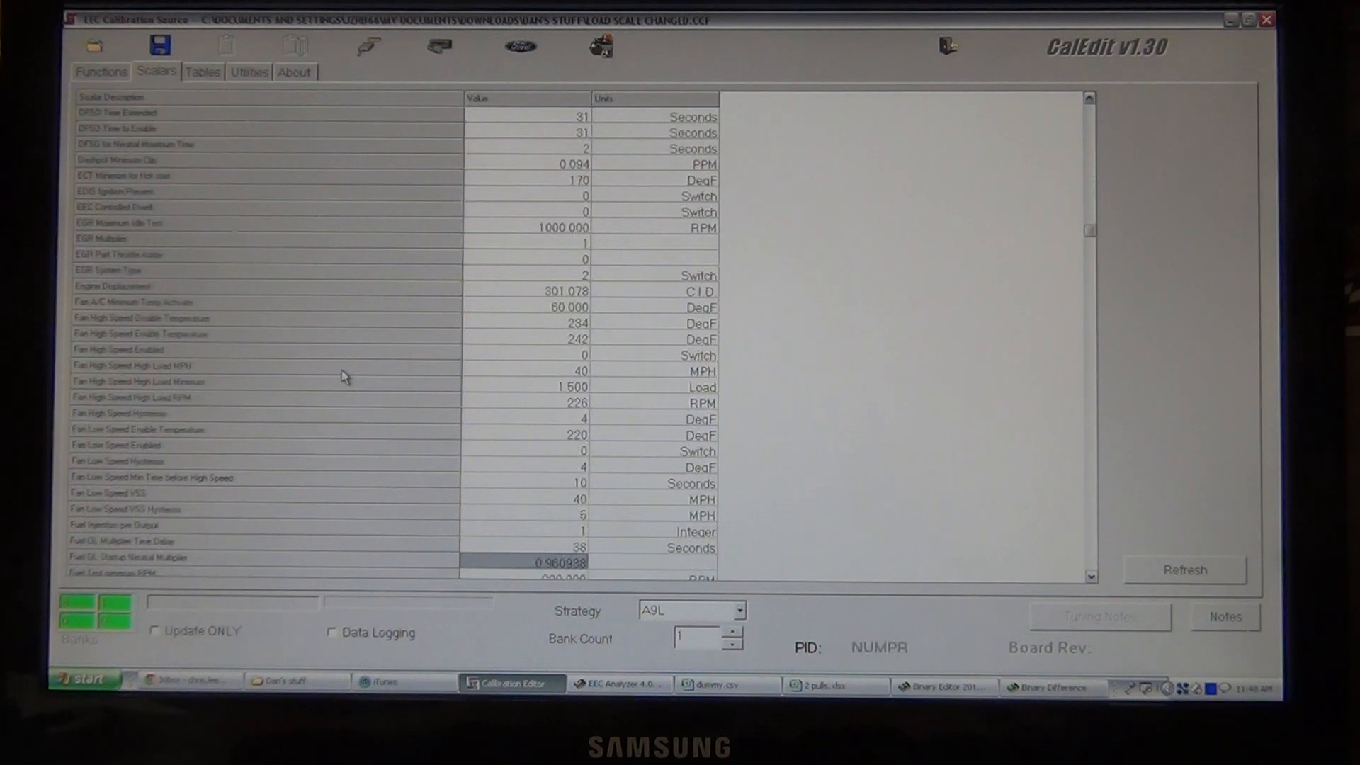
scroll("down", 3)
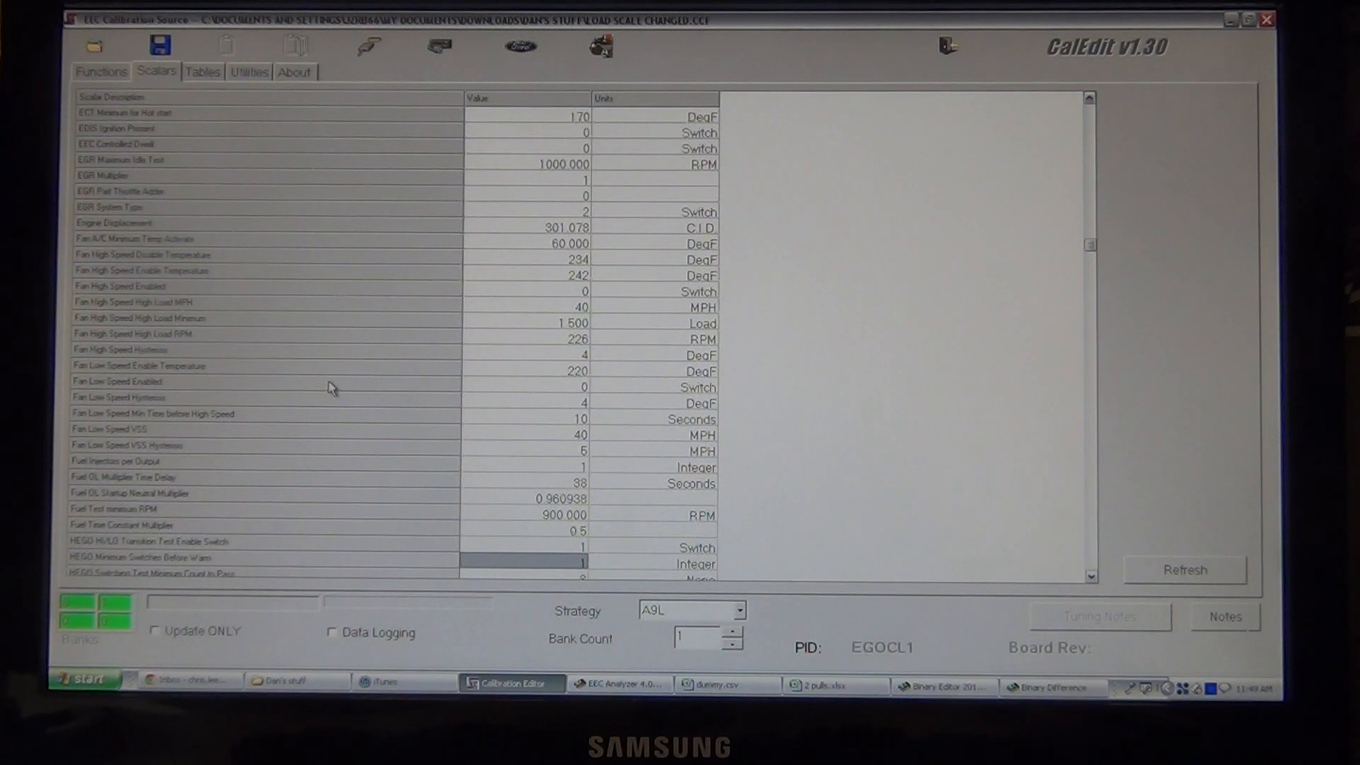
scroll("down", 3)
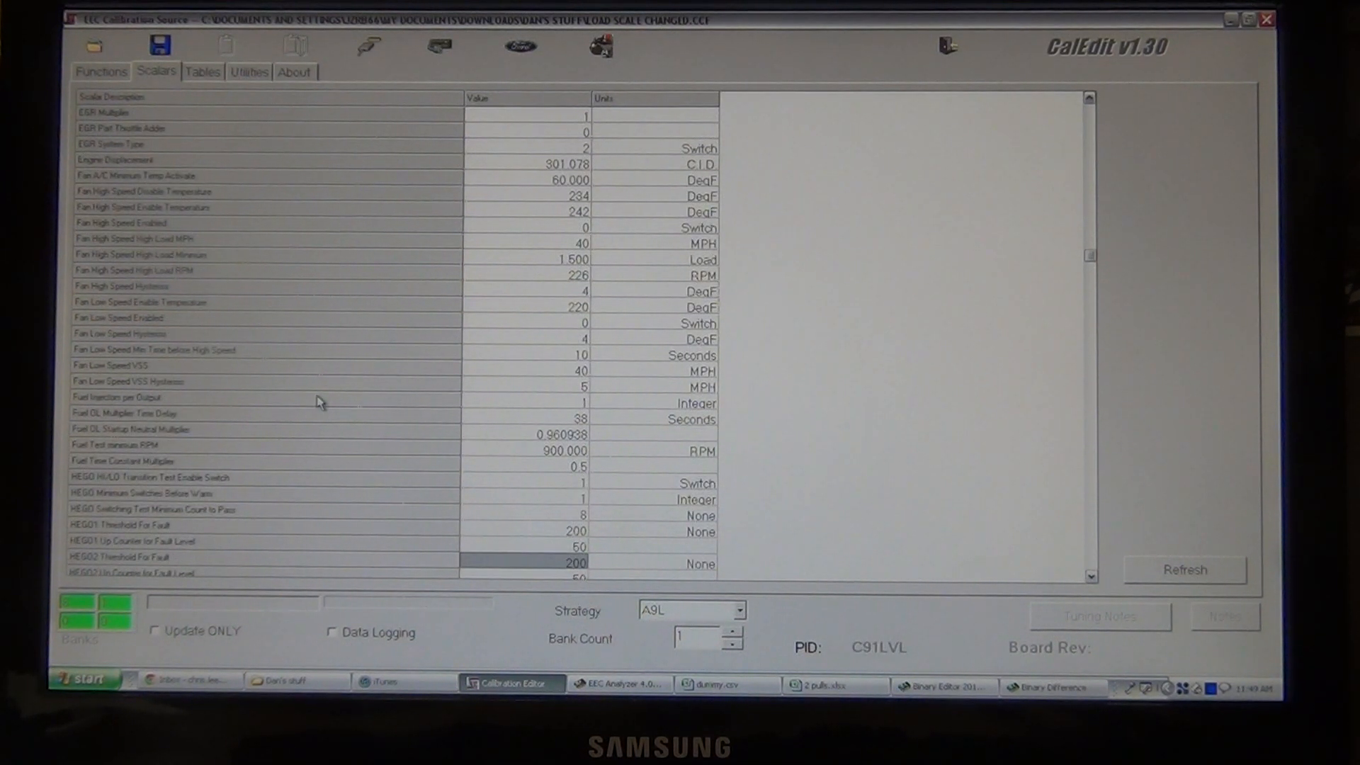
scroll("down", 3)
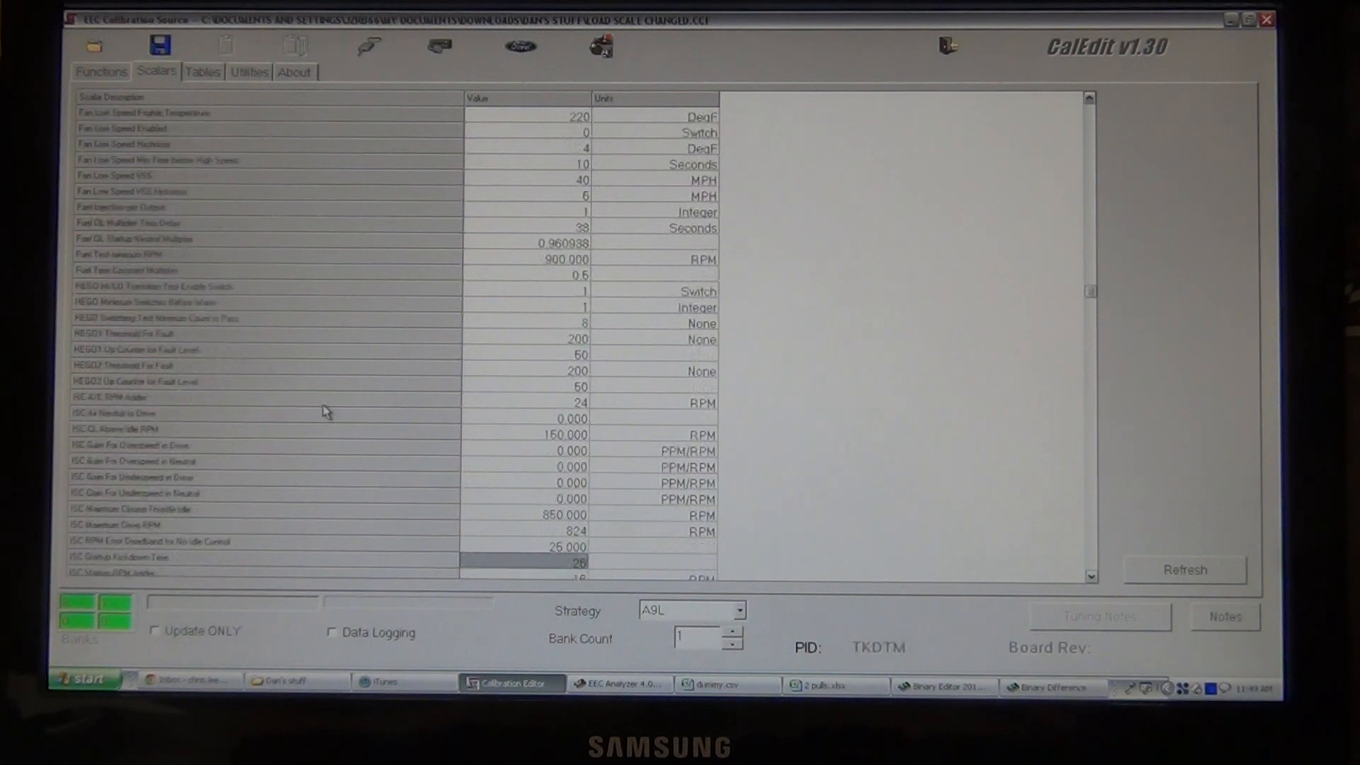
scroll("down", 3)
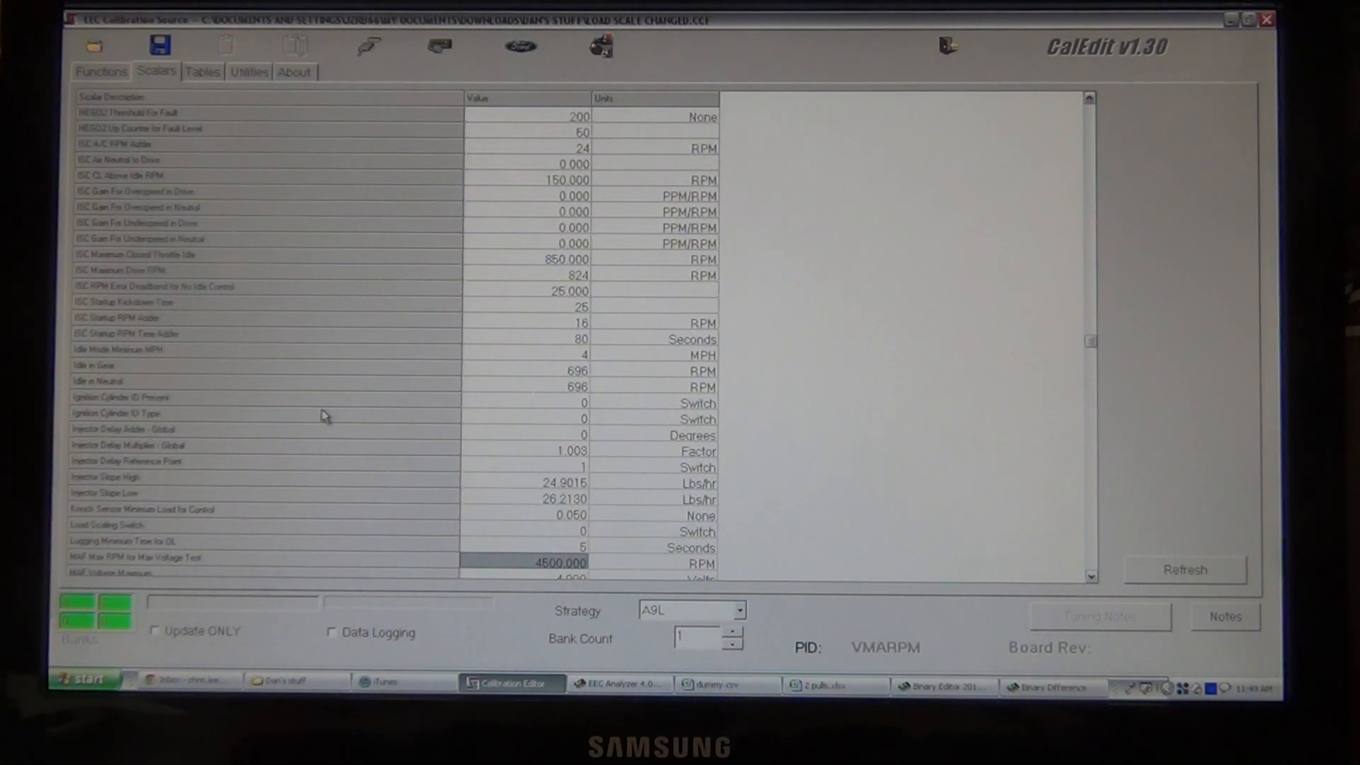
mouse_move(559, 494)
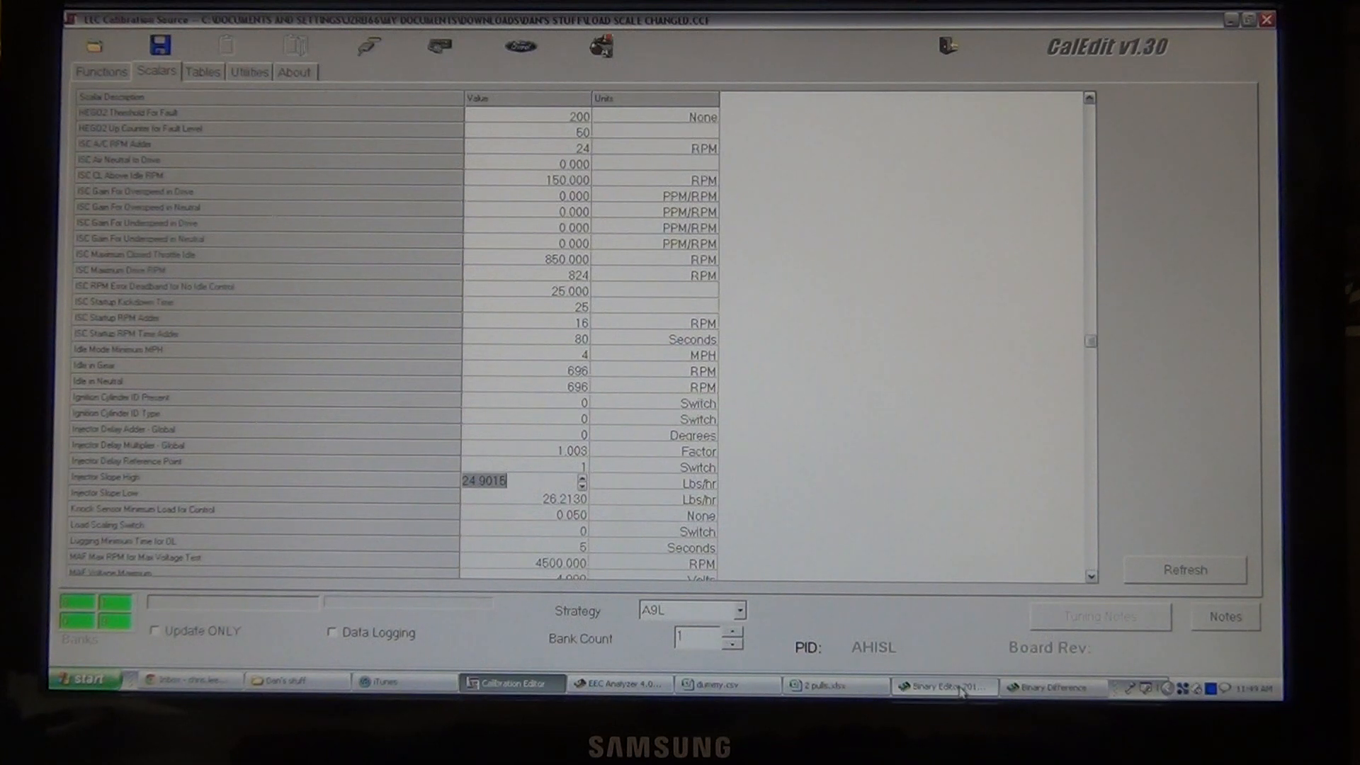
left_click(1050, 687)
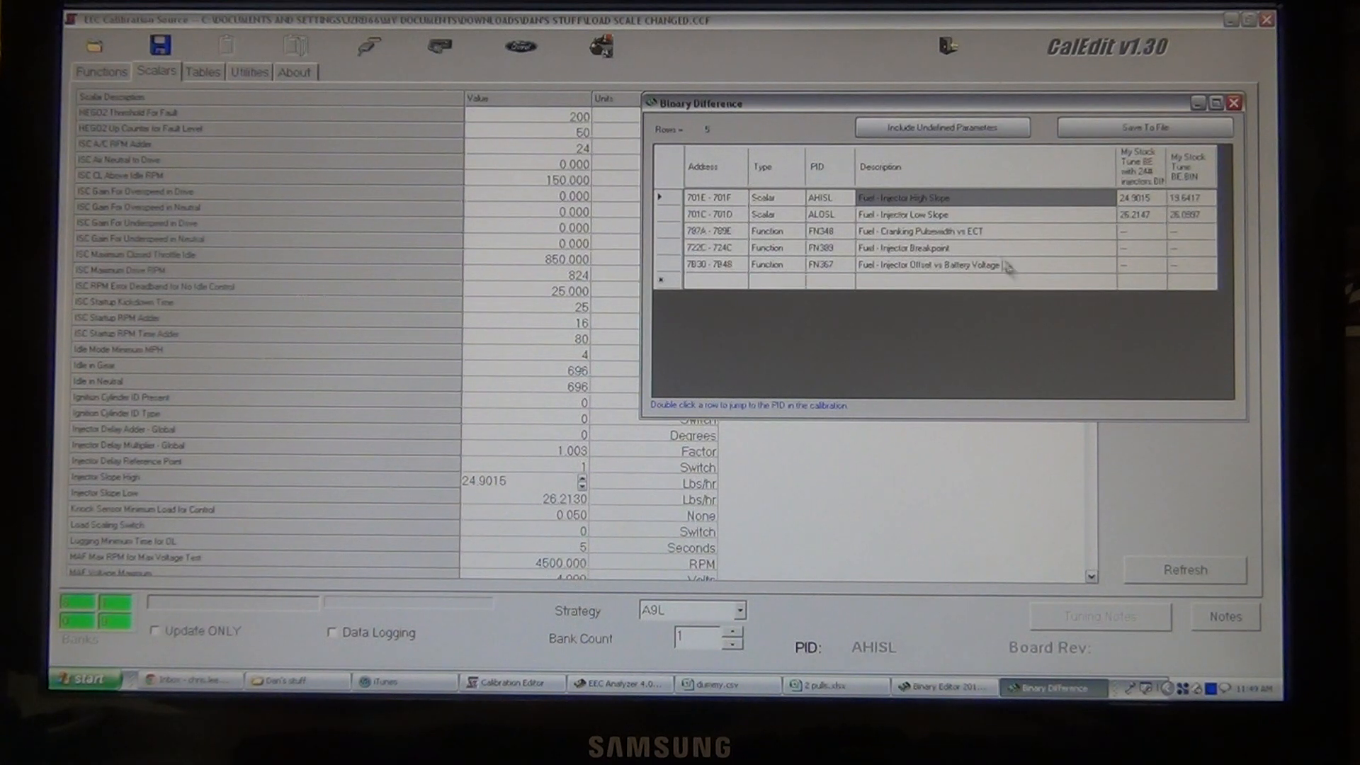
left_click(902, 214)
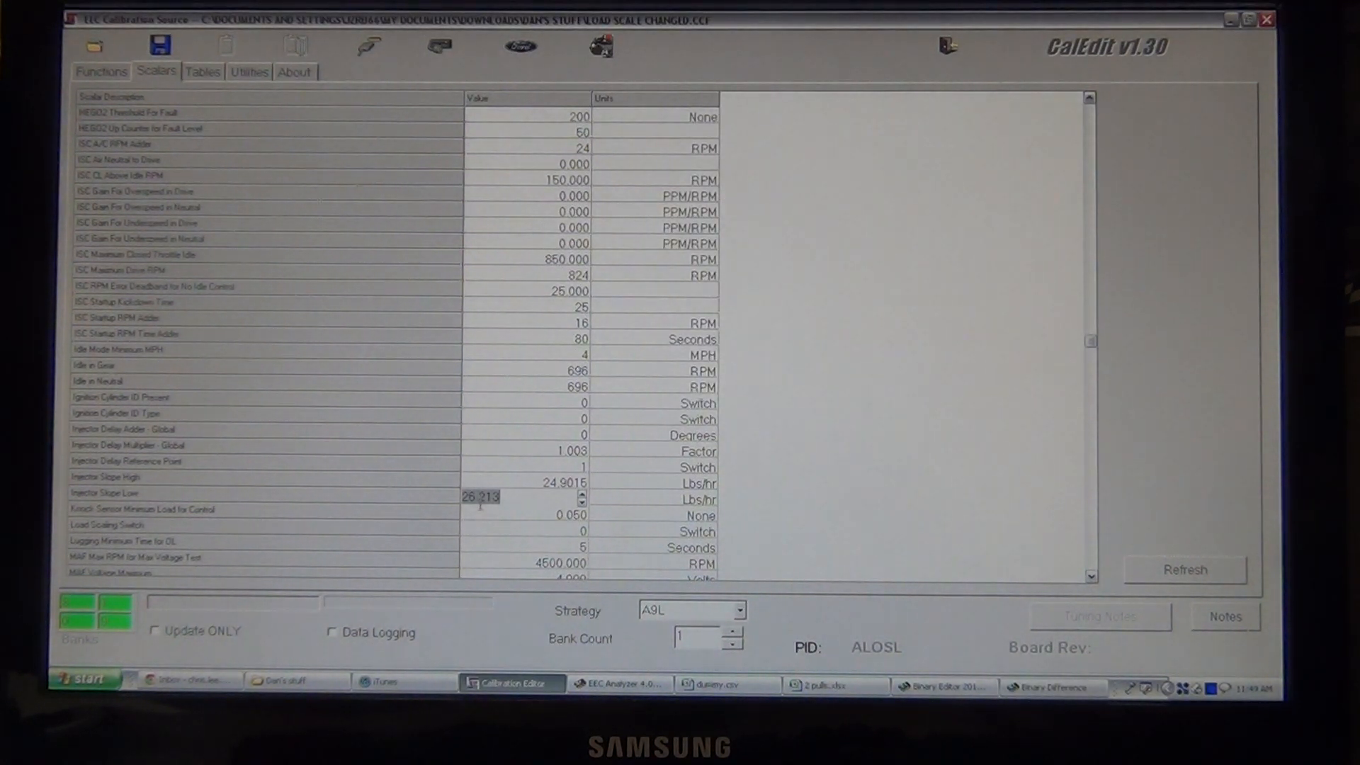
mouse_move(368, 505)
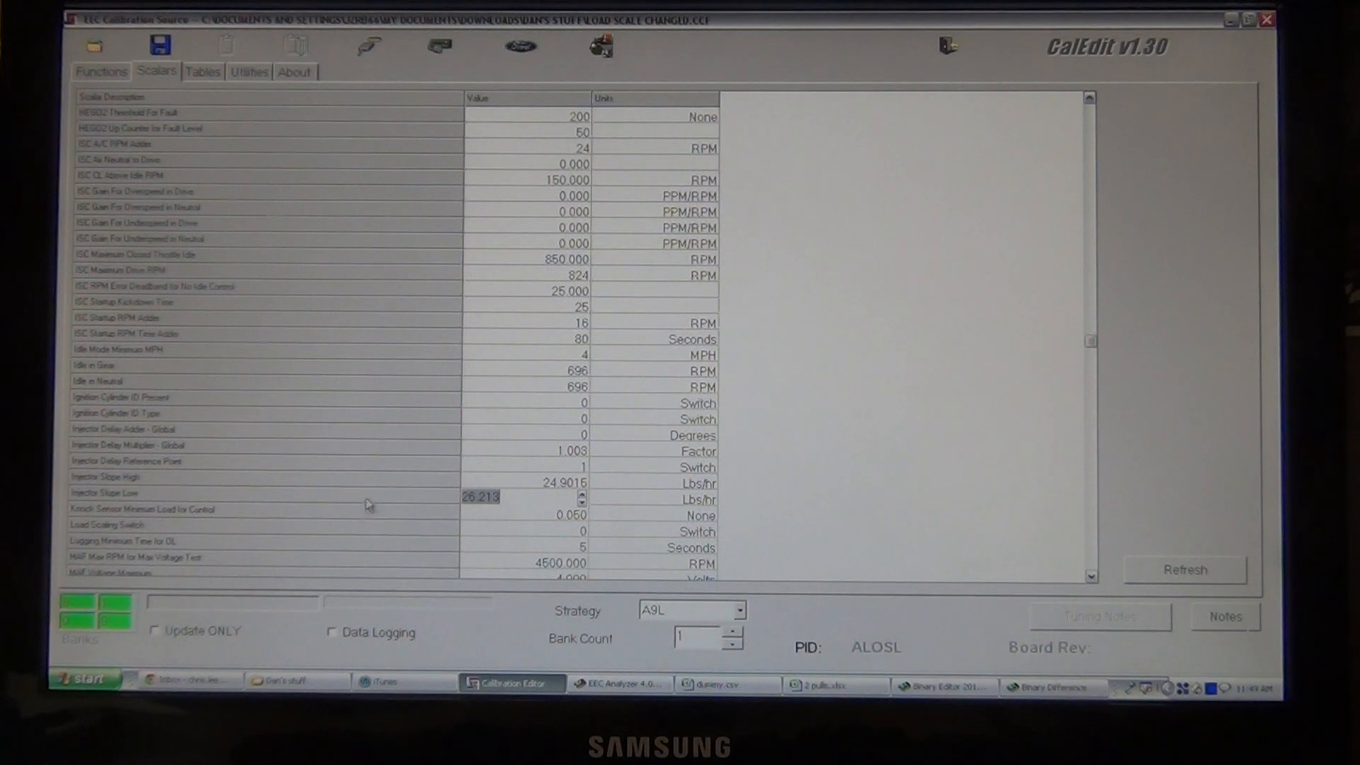
mouse_move(424, 501)
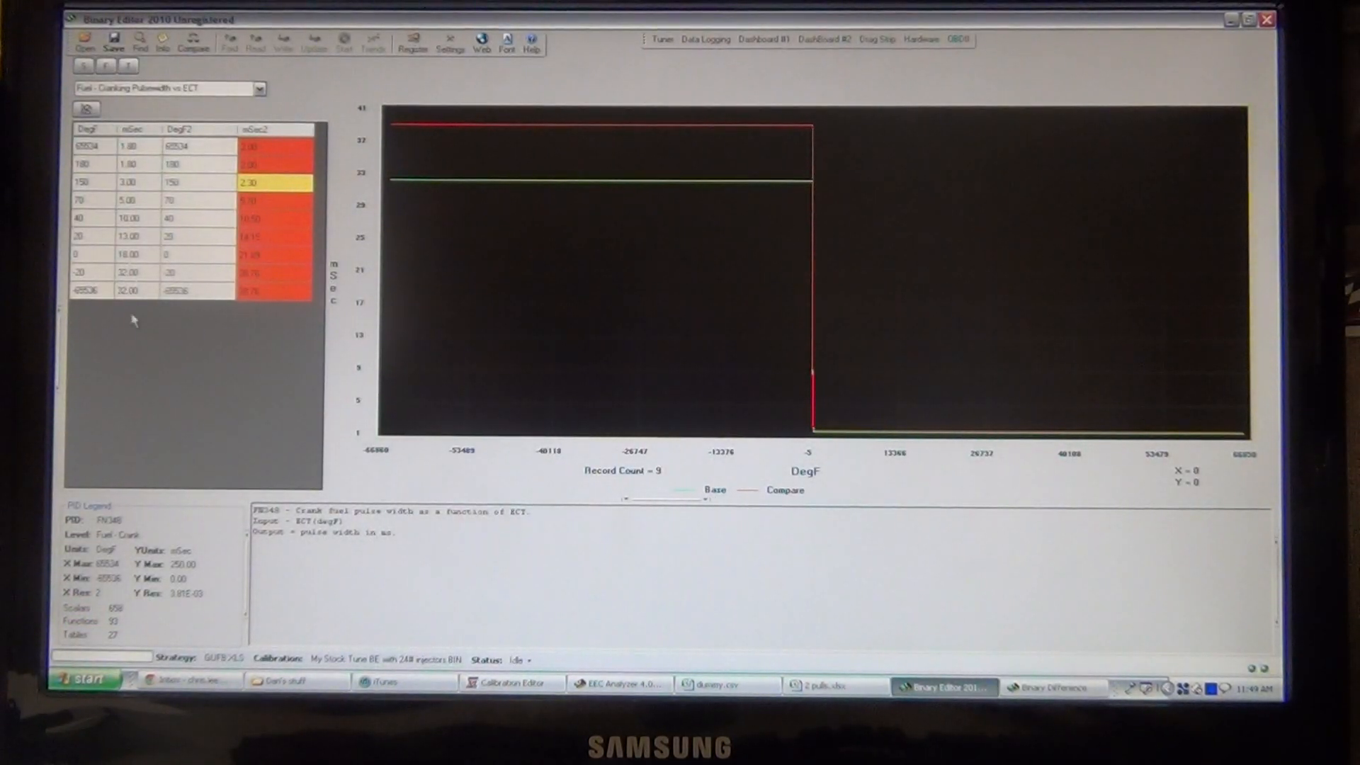
mouse_move(603, 659)
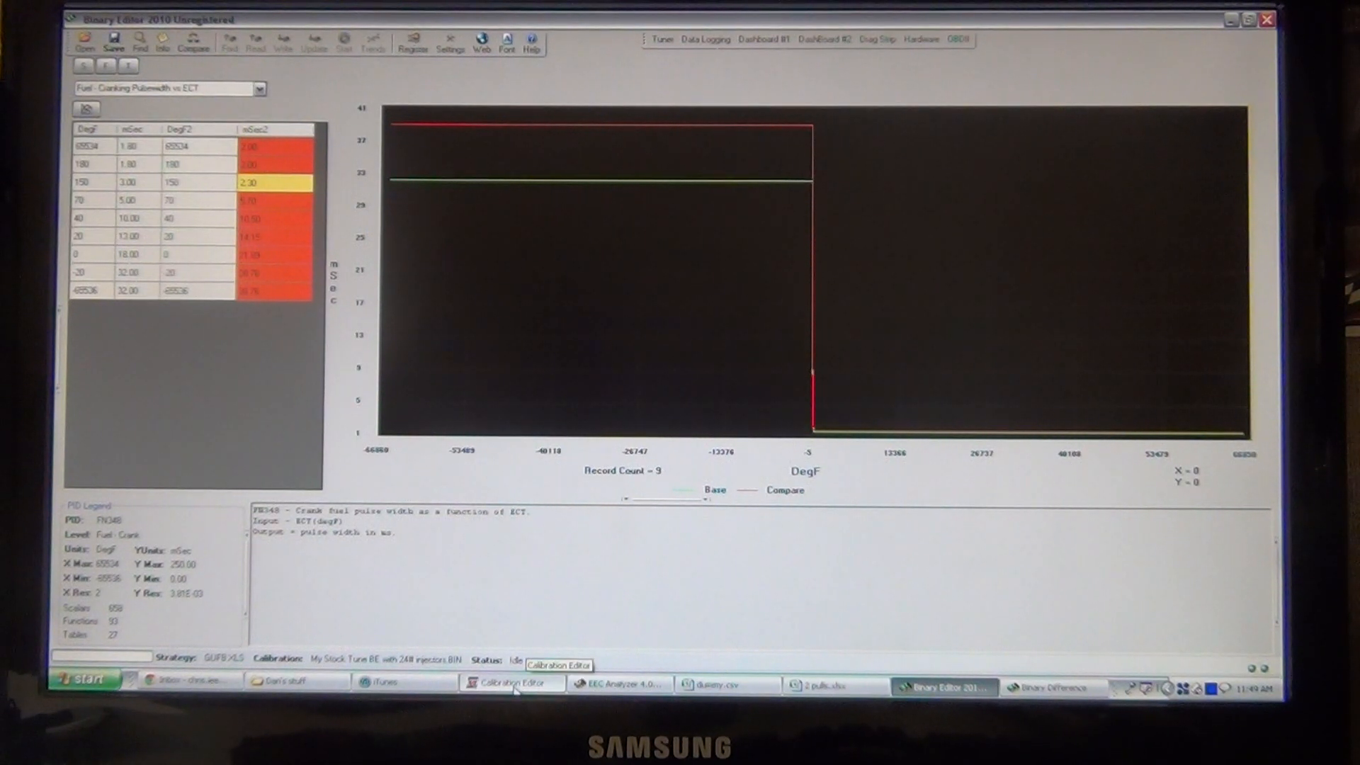
Step: Show CalEdit's Functions tab with the load versus RPM curve
left_click(510, 688)
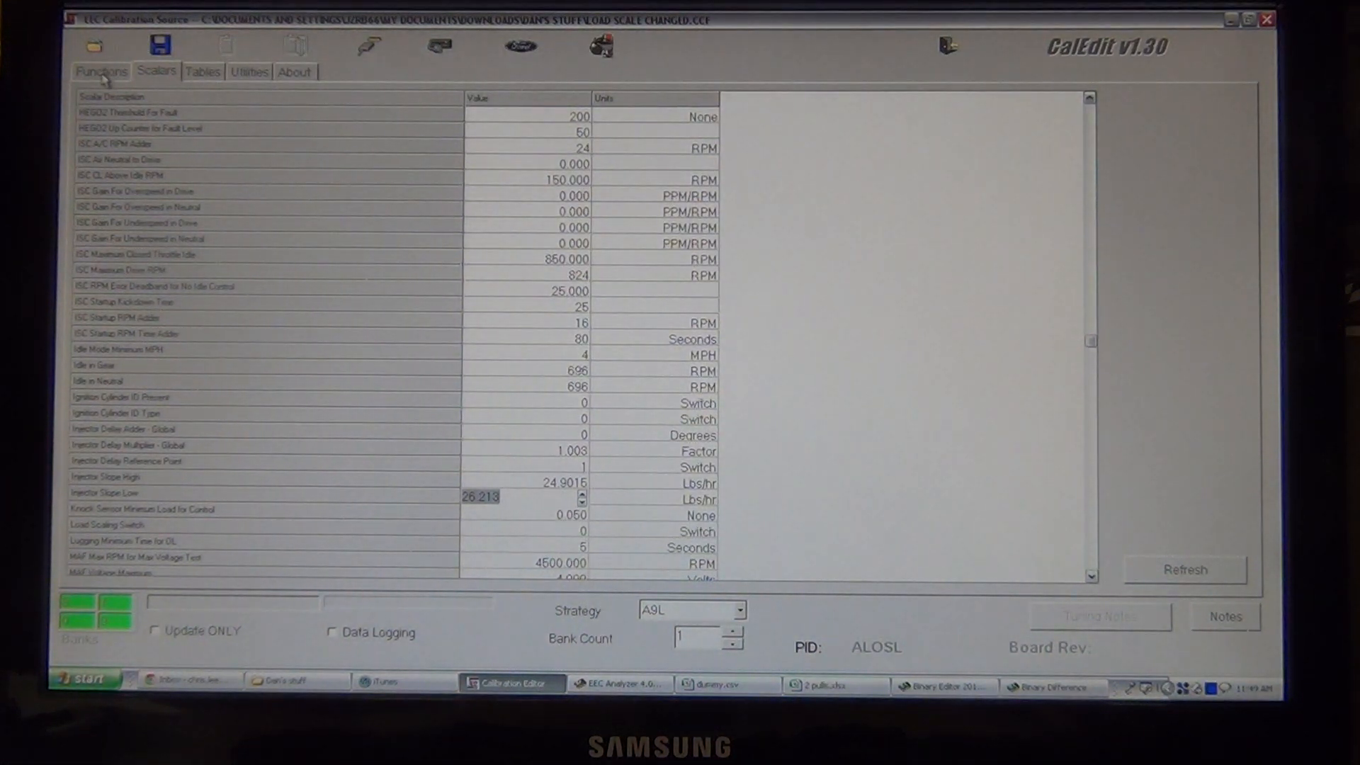
left_click(100, 71)
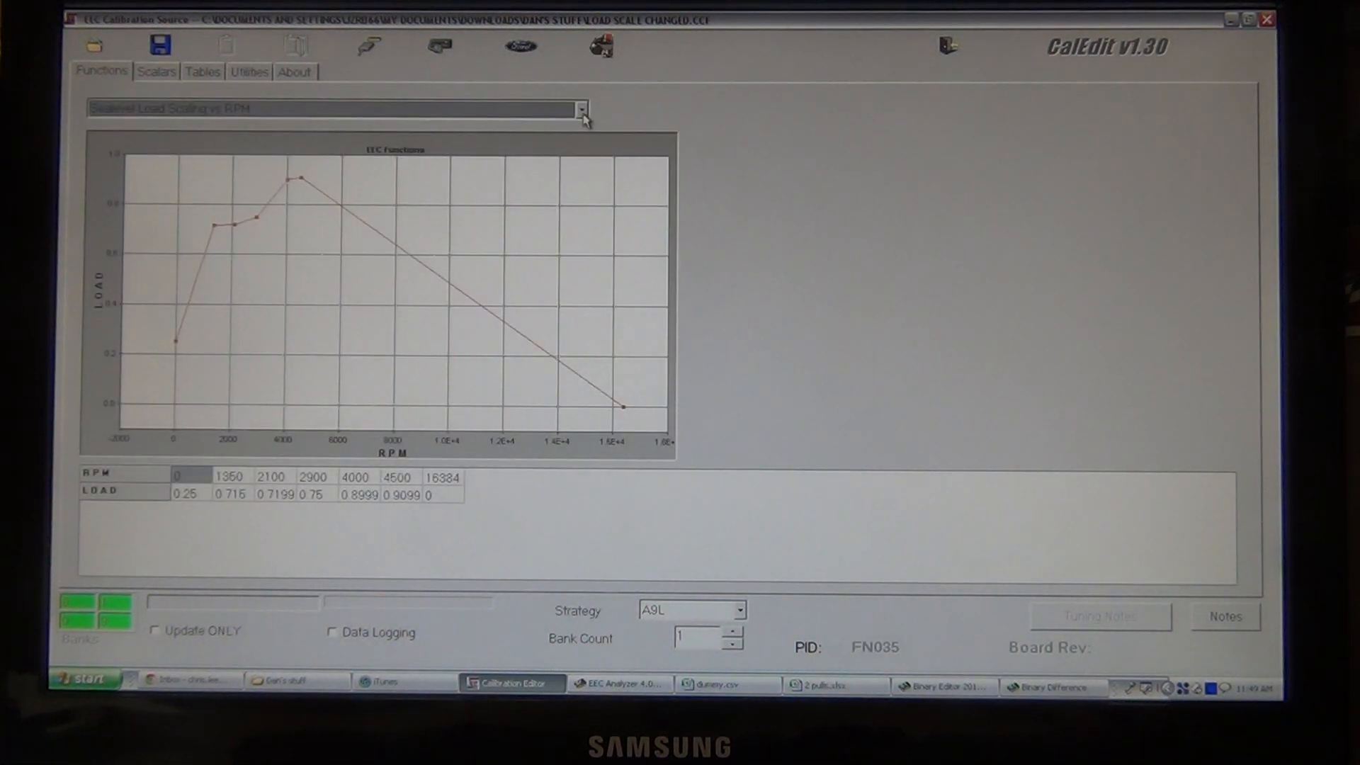
Step: Show Cranking Fuel Pulsewidth vs ECT in CalEdit and Binary Editor, with the differences list
left_click(579, 108)
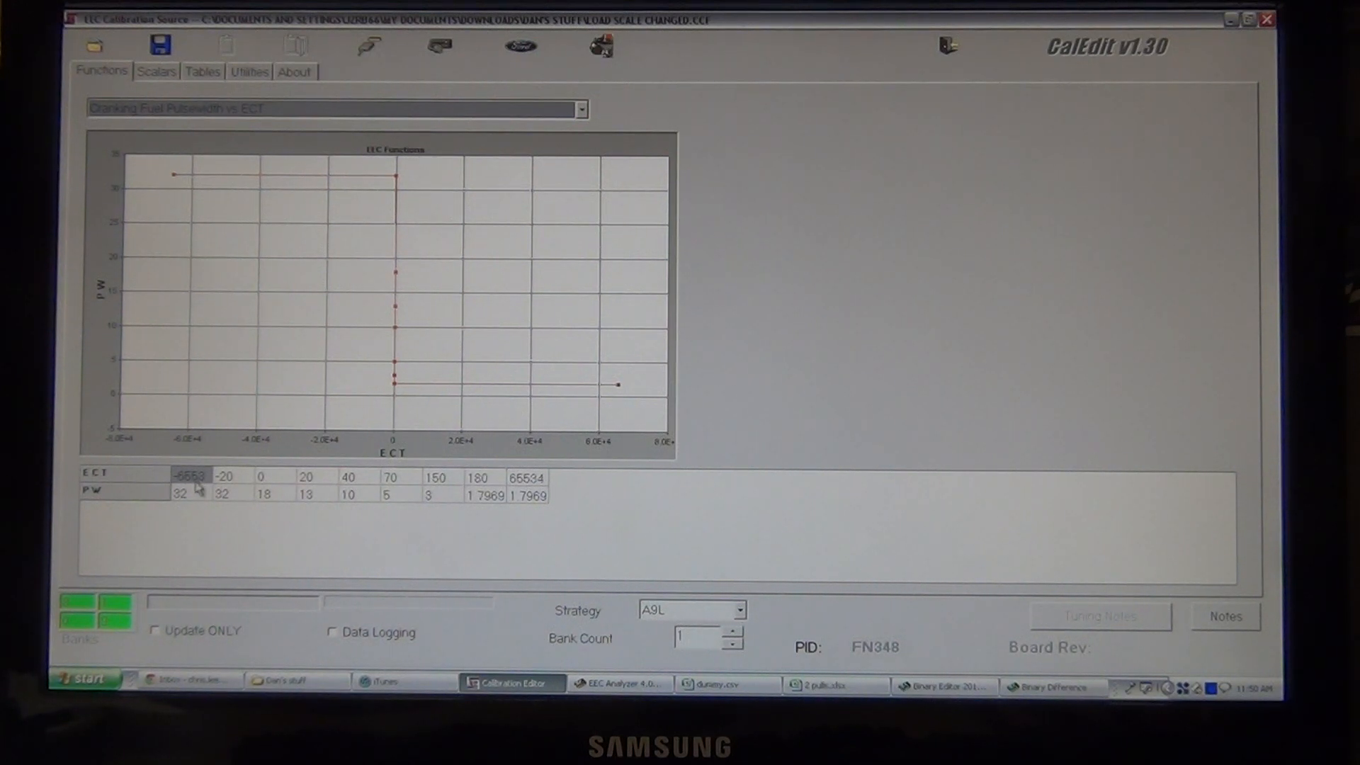
left_click(942, 687)
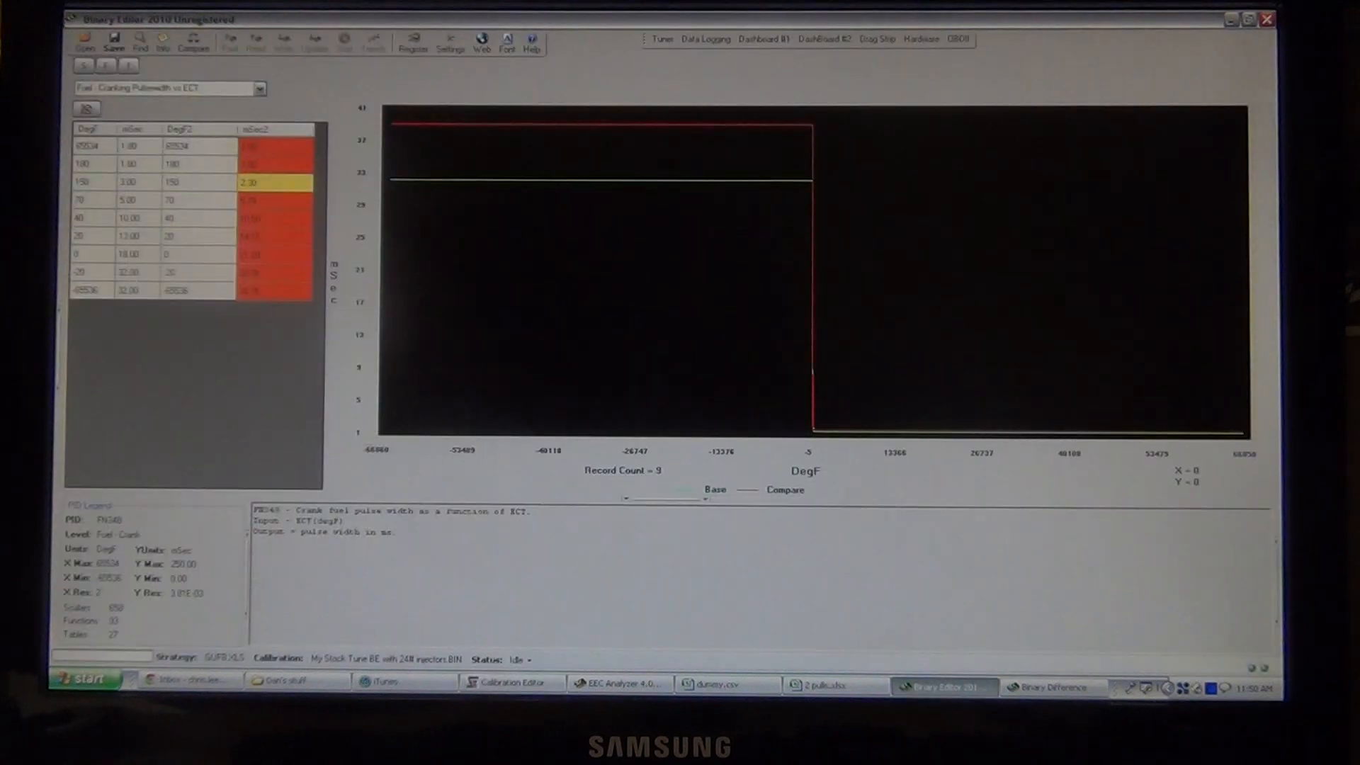
mouse_move(607, 396)
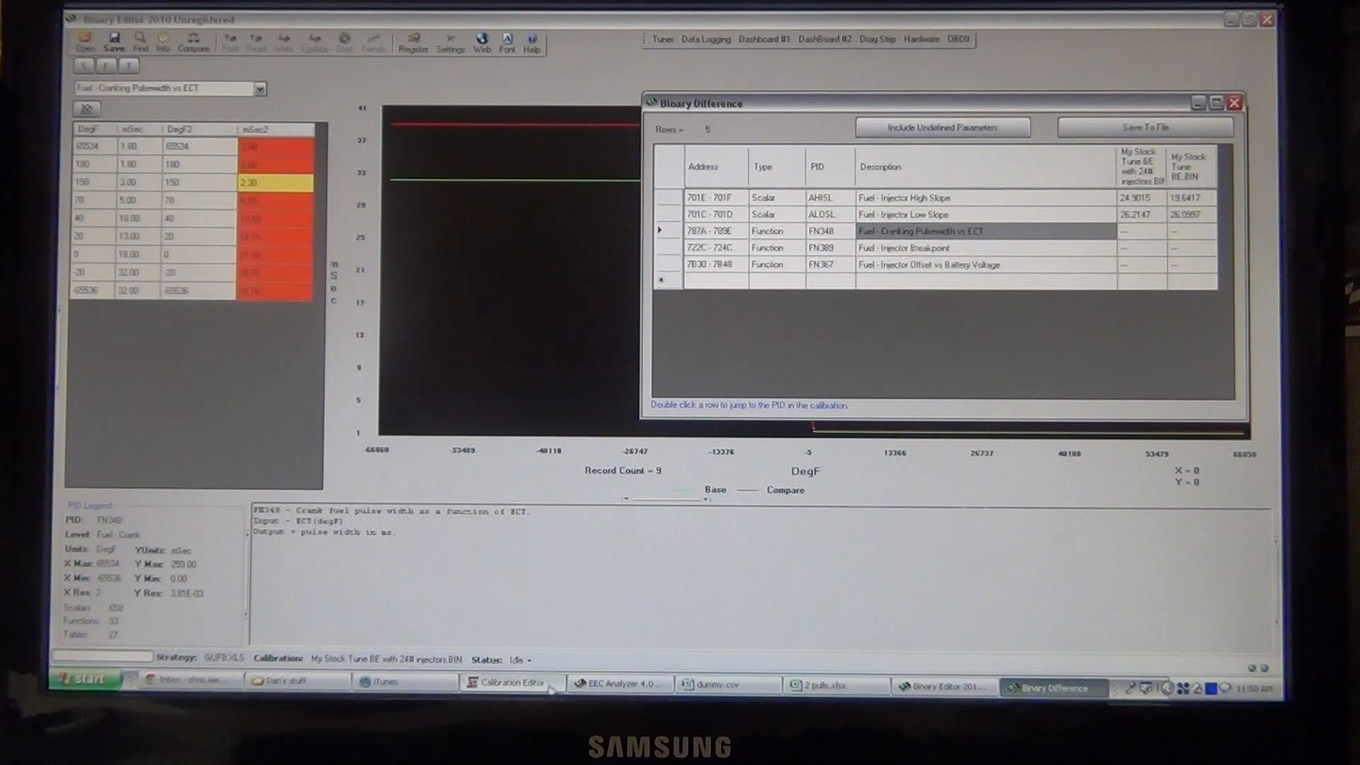
double_click(919, 231)
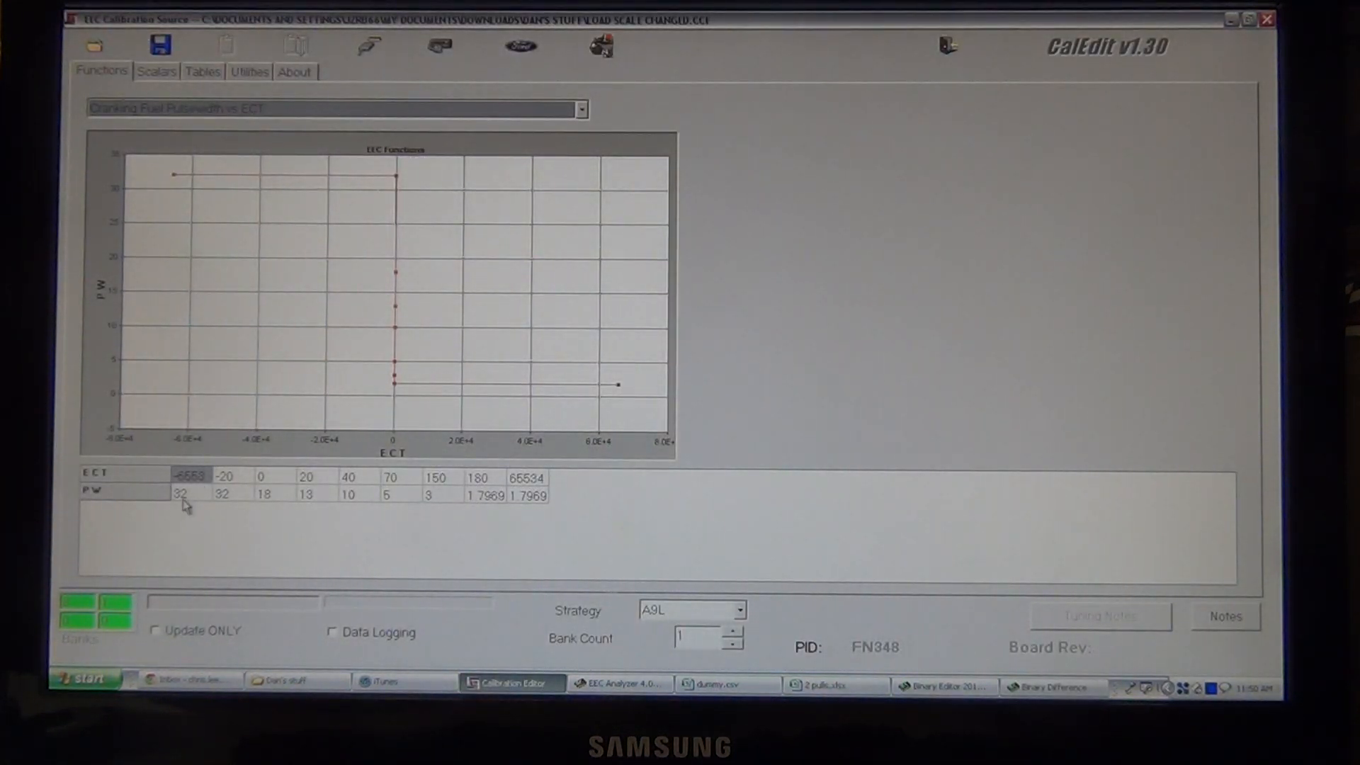
mouse_move(546, 507)
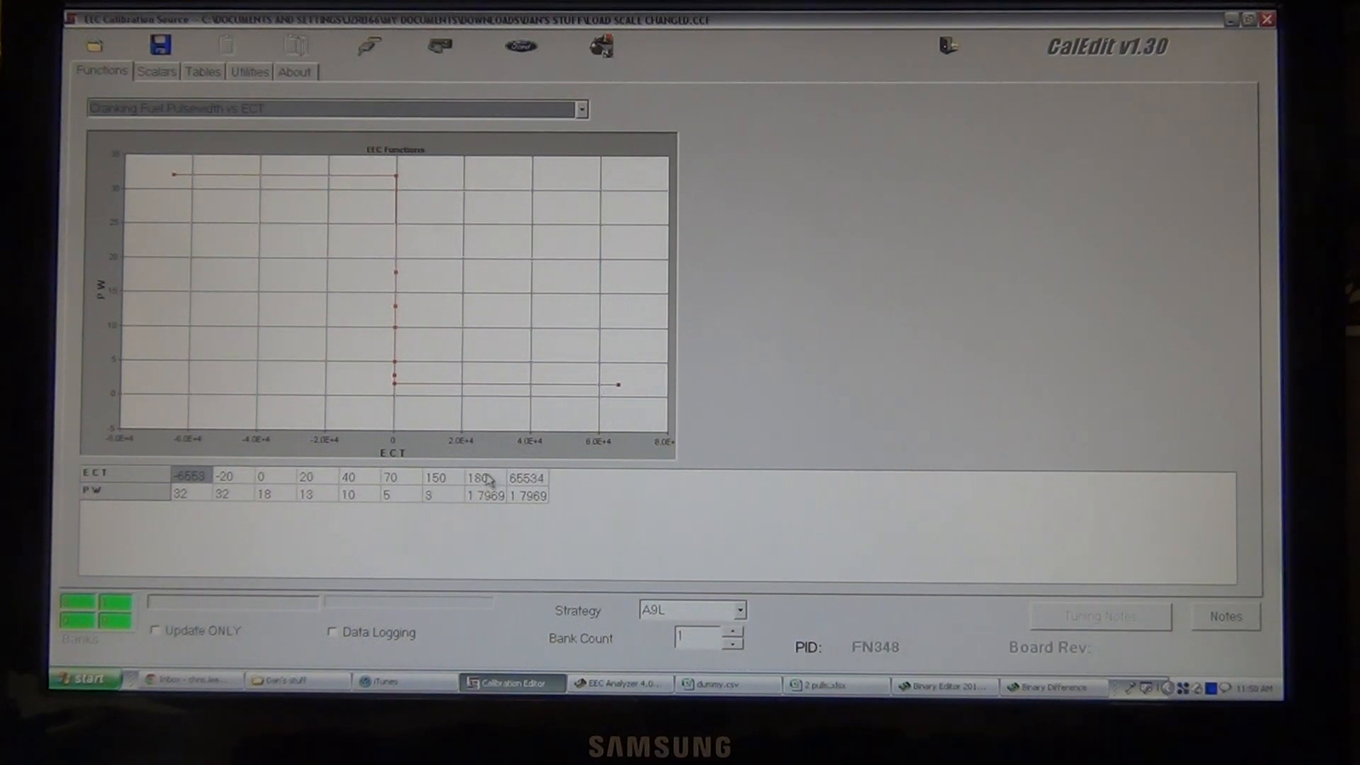
mouse_move(944, 687)
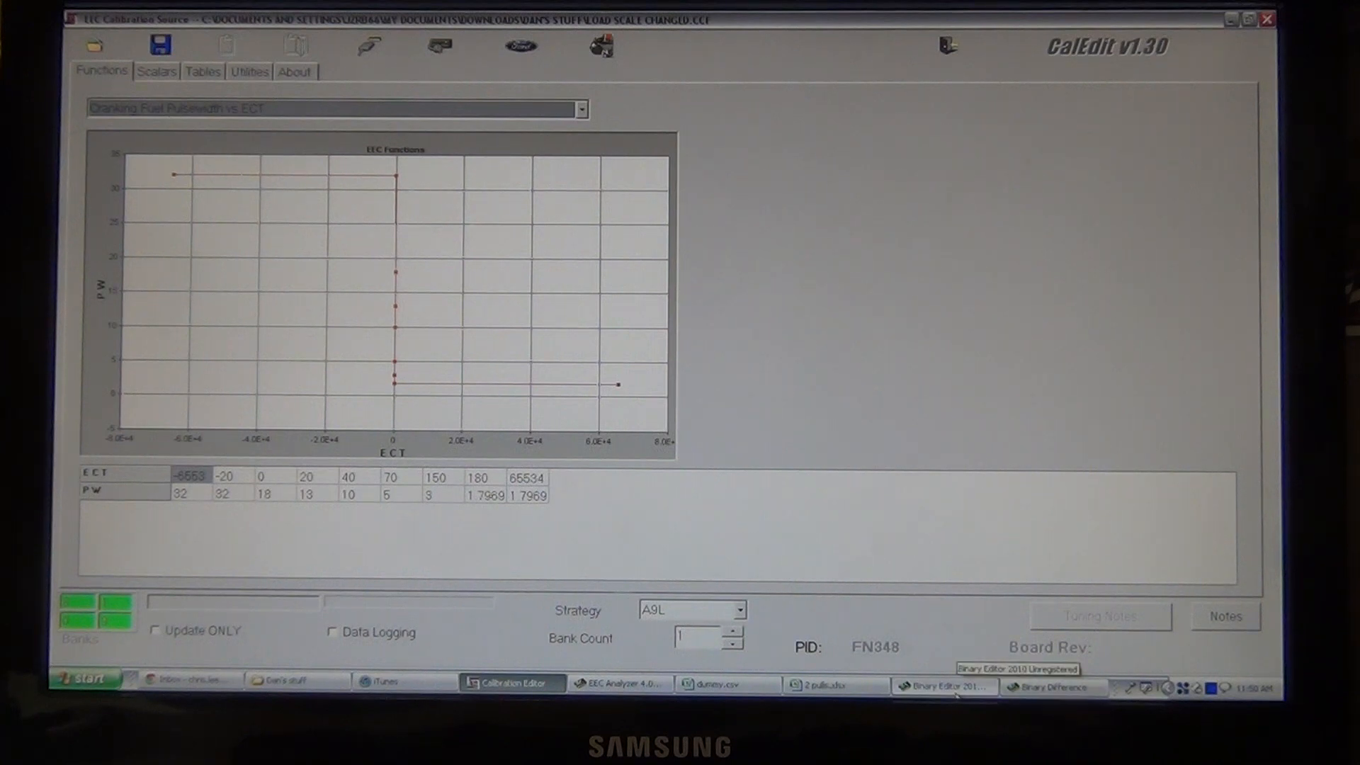
left_click(942, 686)
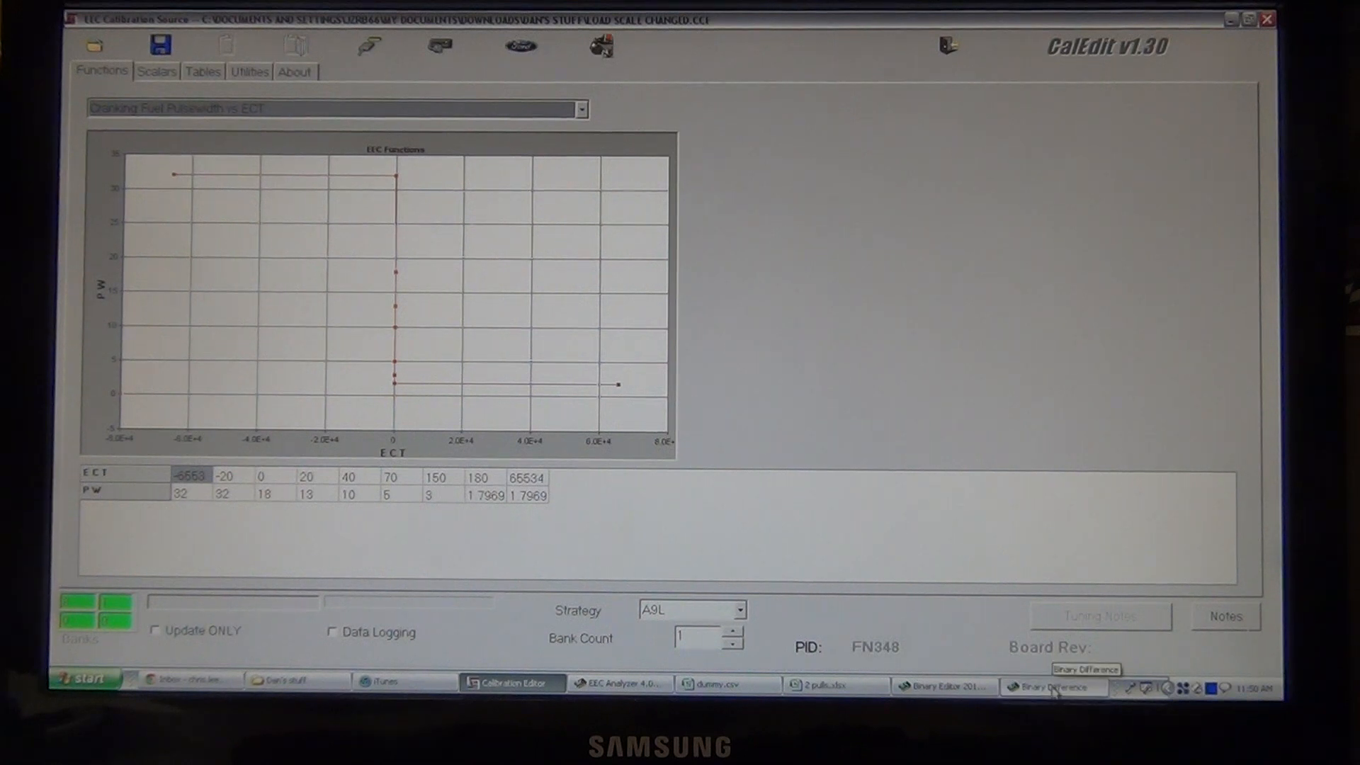
left_click(1050, 686)
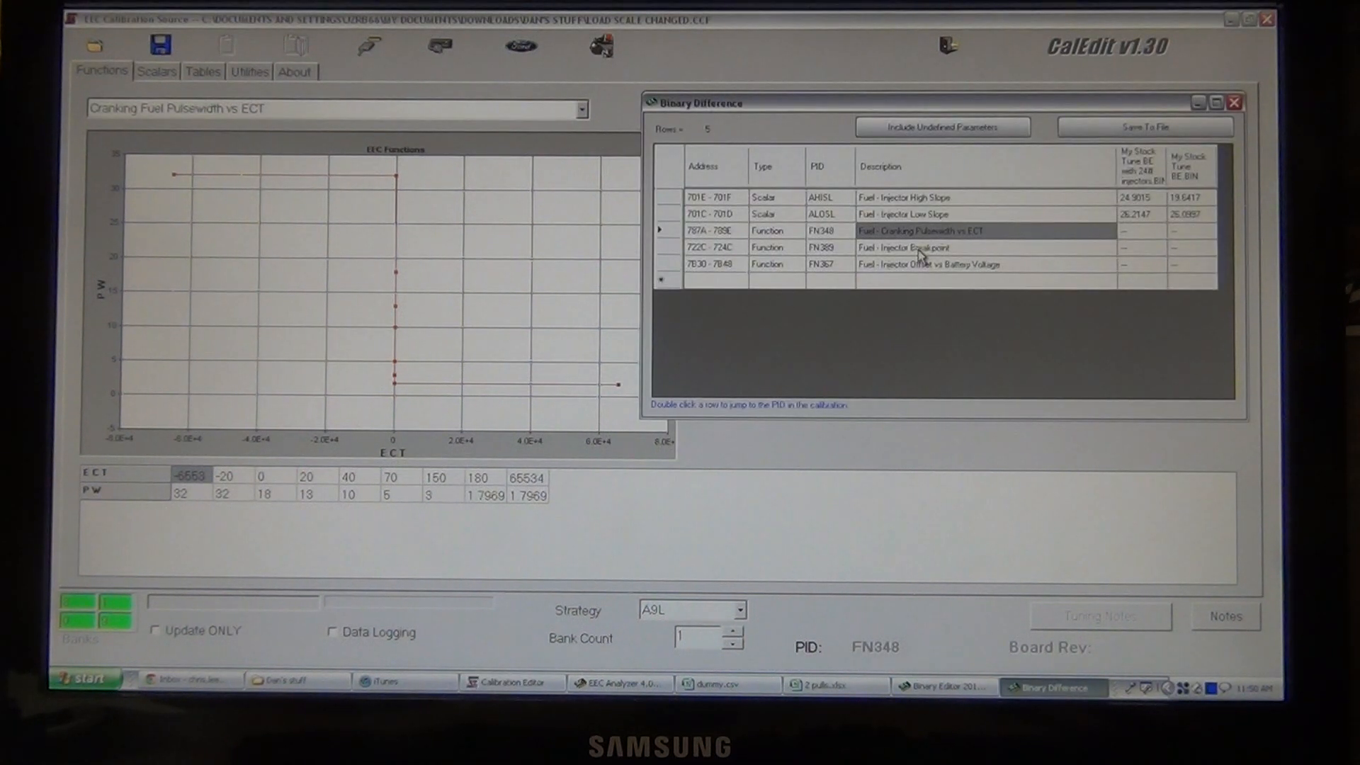
Step: Show the FN389 Injector Breakpoint function at 2.1918 lbs/rev, then reopen Binary Difference
left_click(904, 247)
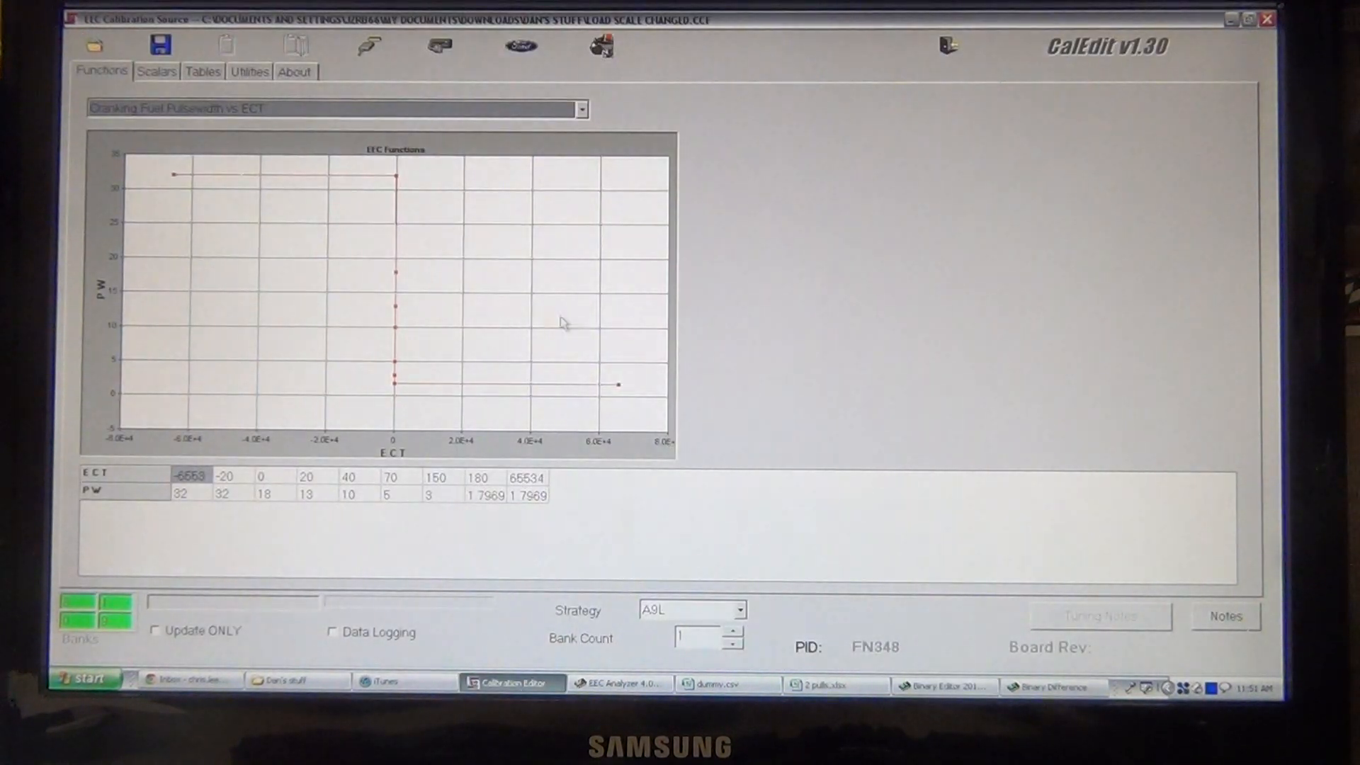
left_click(581, 108)
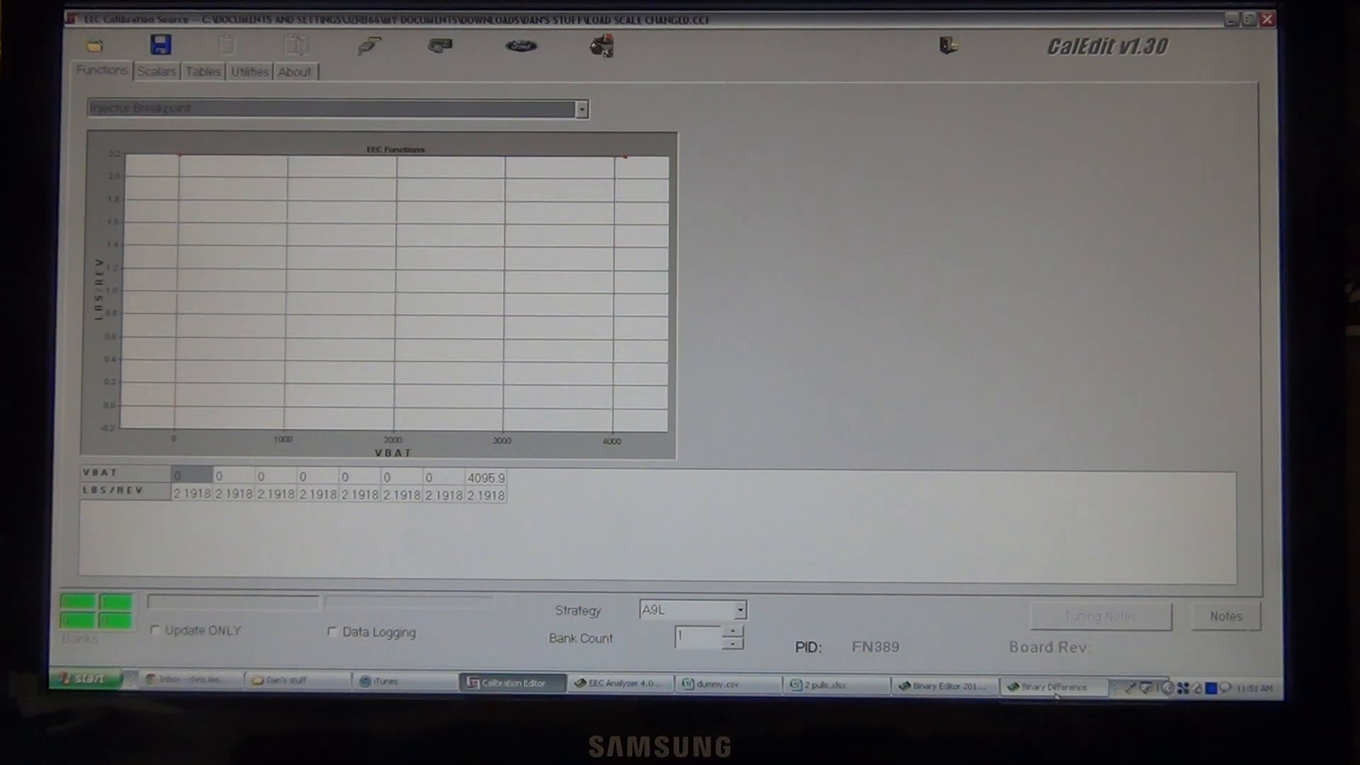
left_click(1050, 687)
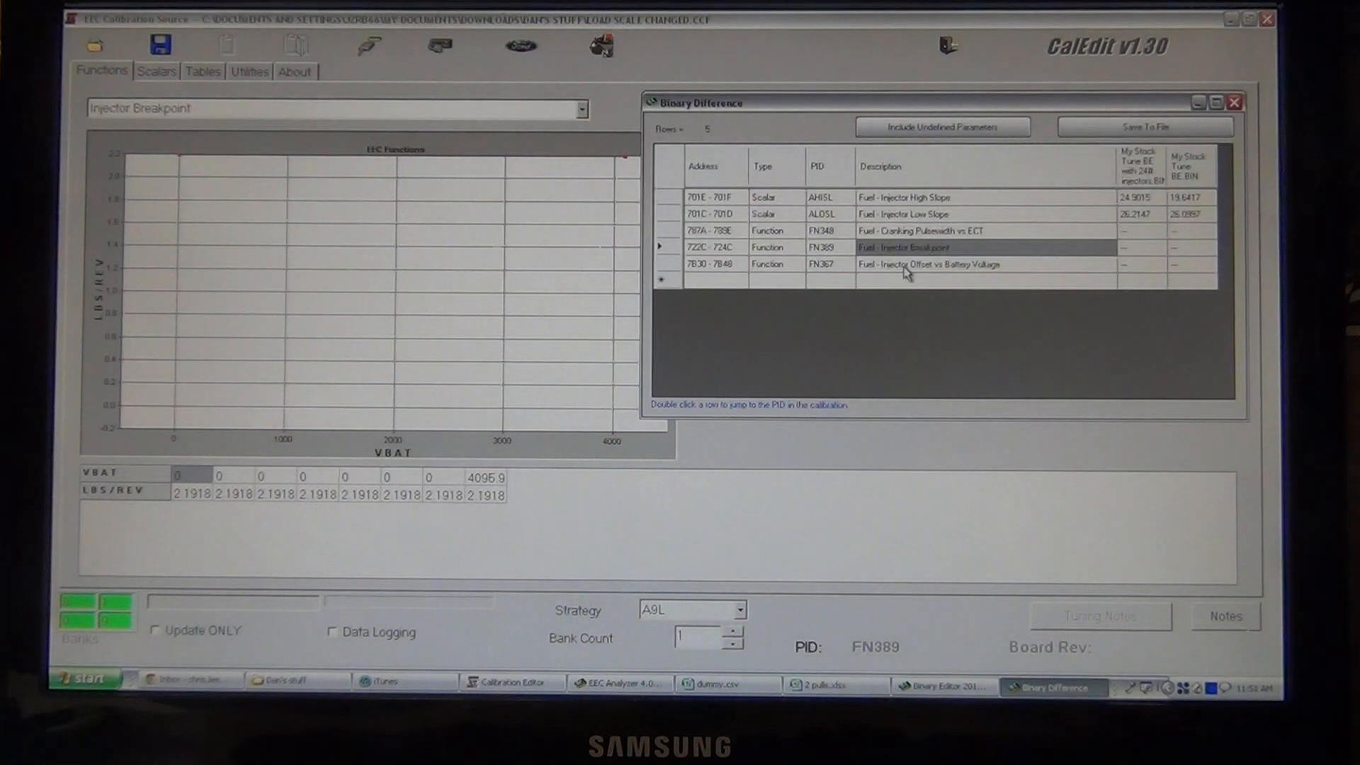
Step: Compare FN367 in Binary Editor and open Injector Offset vs Battery Voltage in CalEdit
left_click(928, 264)
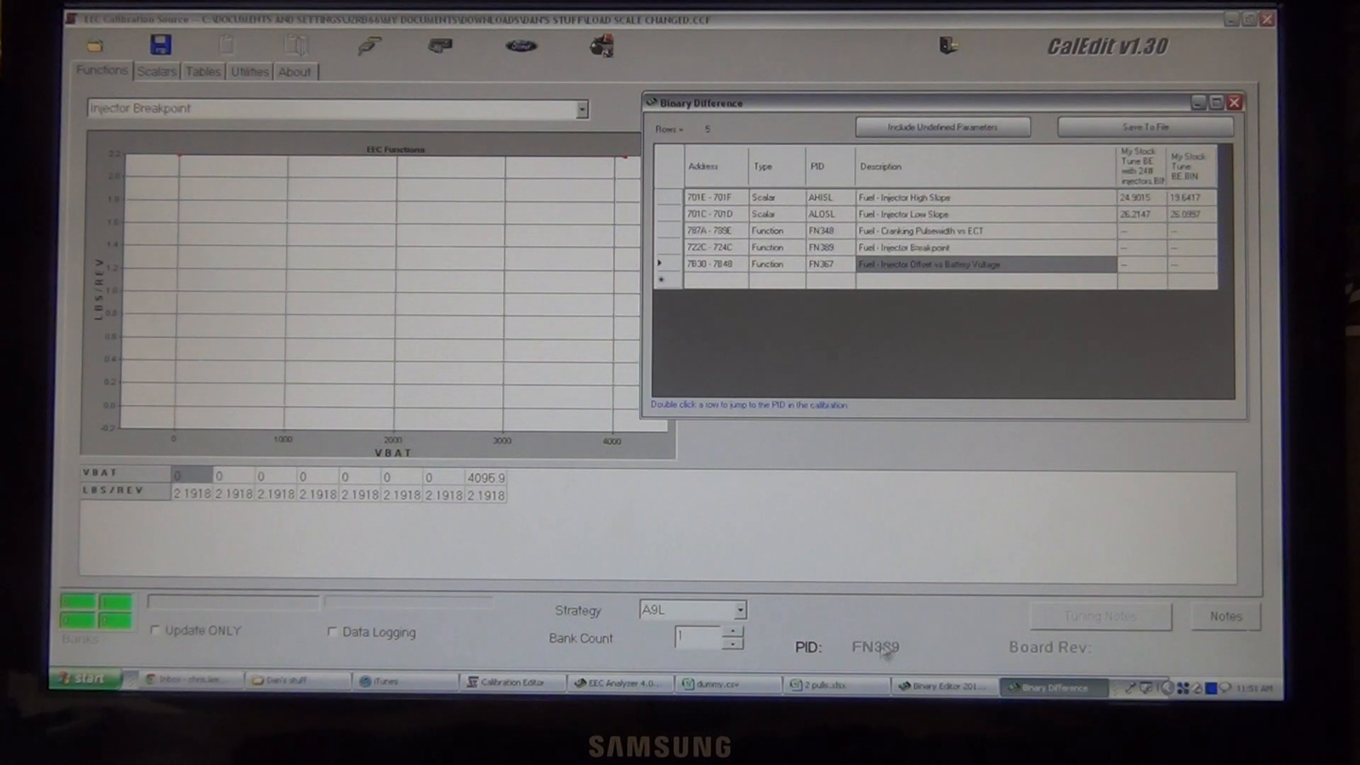
left_click(942, 687)
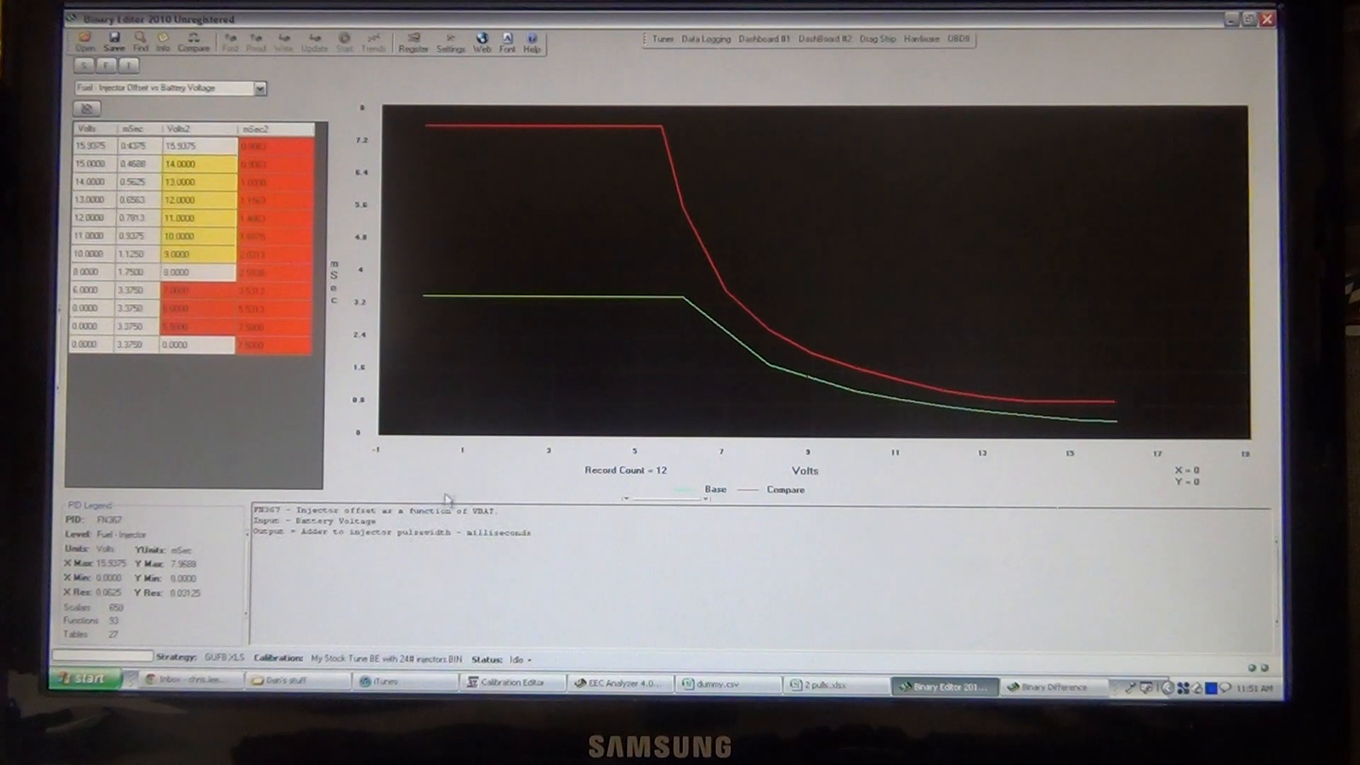
left_click(510, 681)
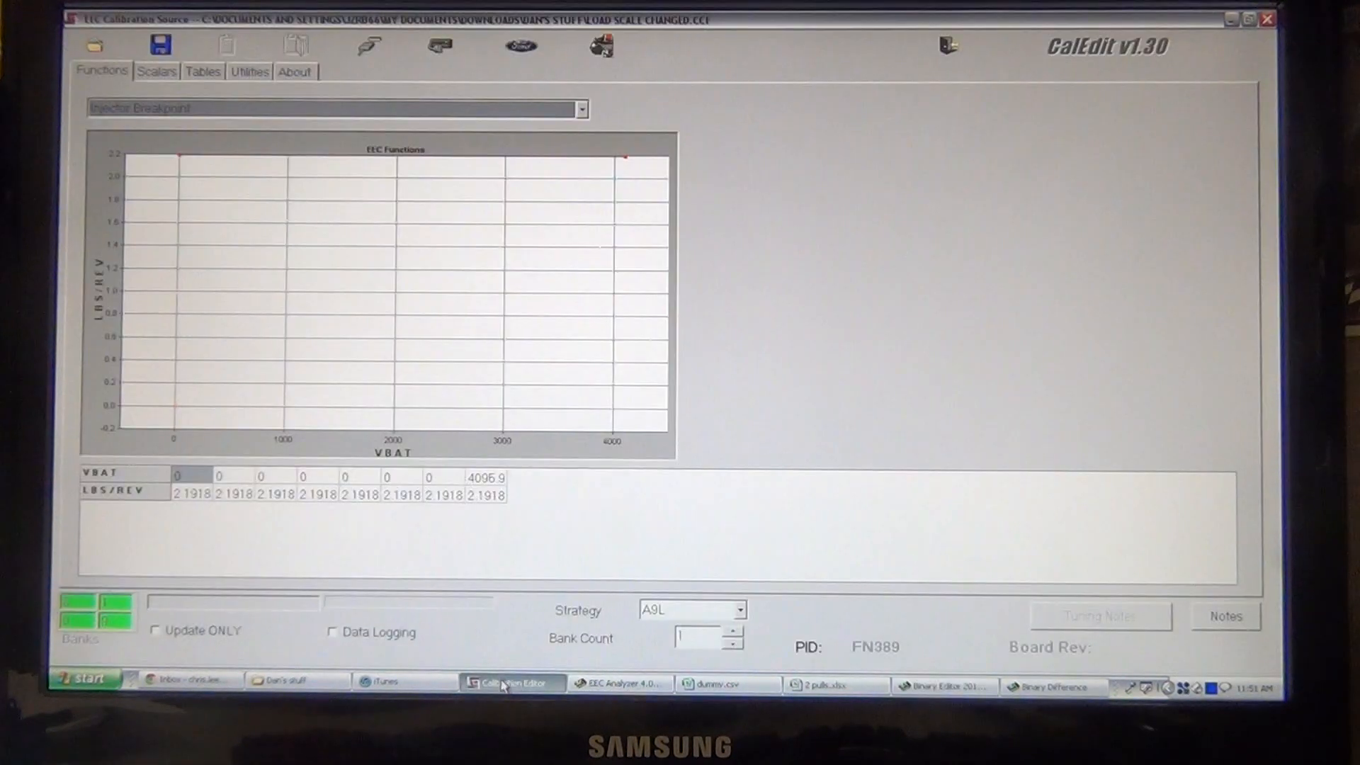
left_click(580, 108)
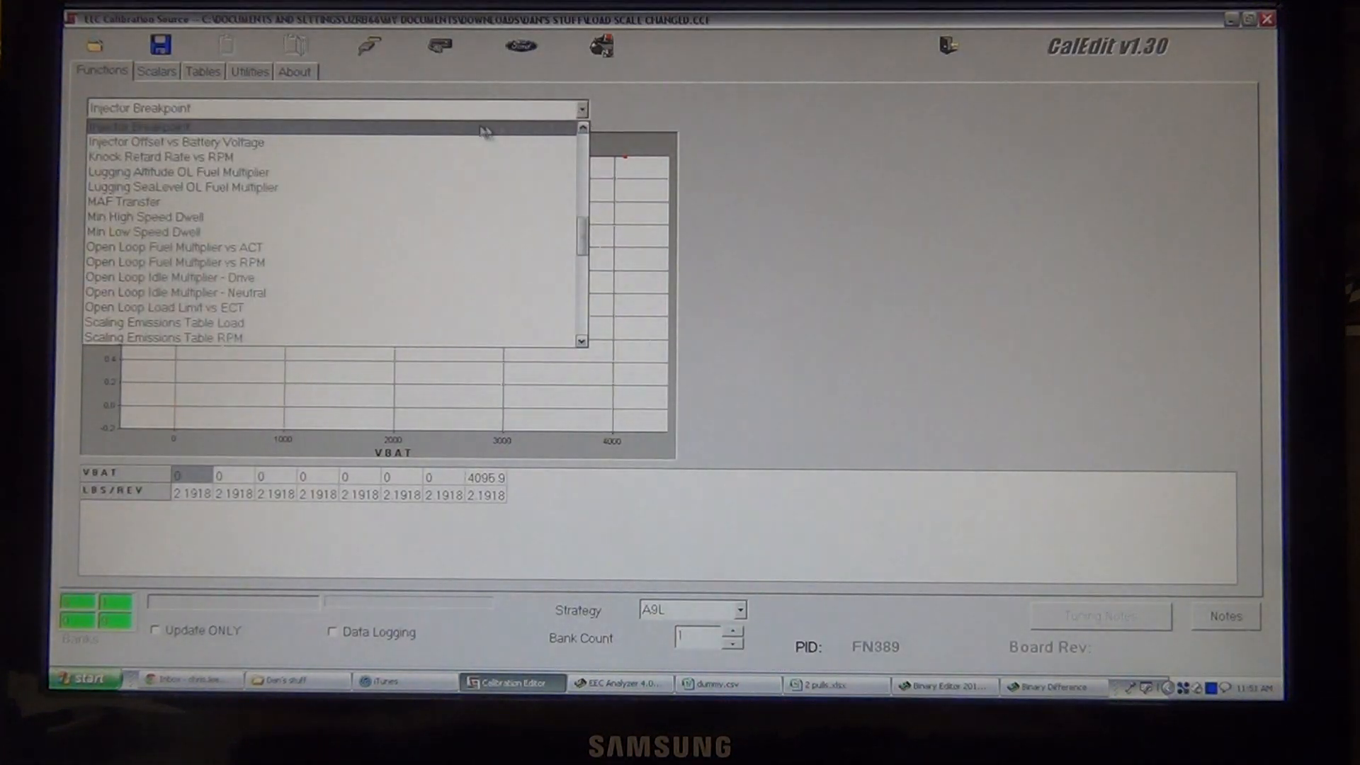
mouse_move(176, 141)
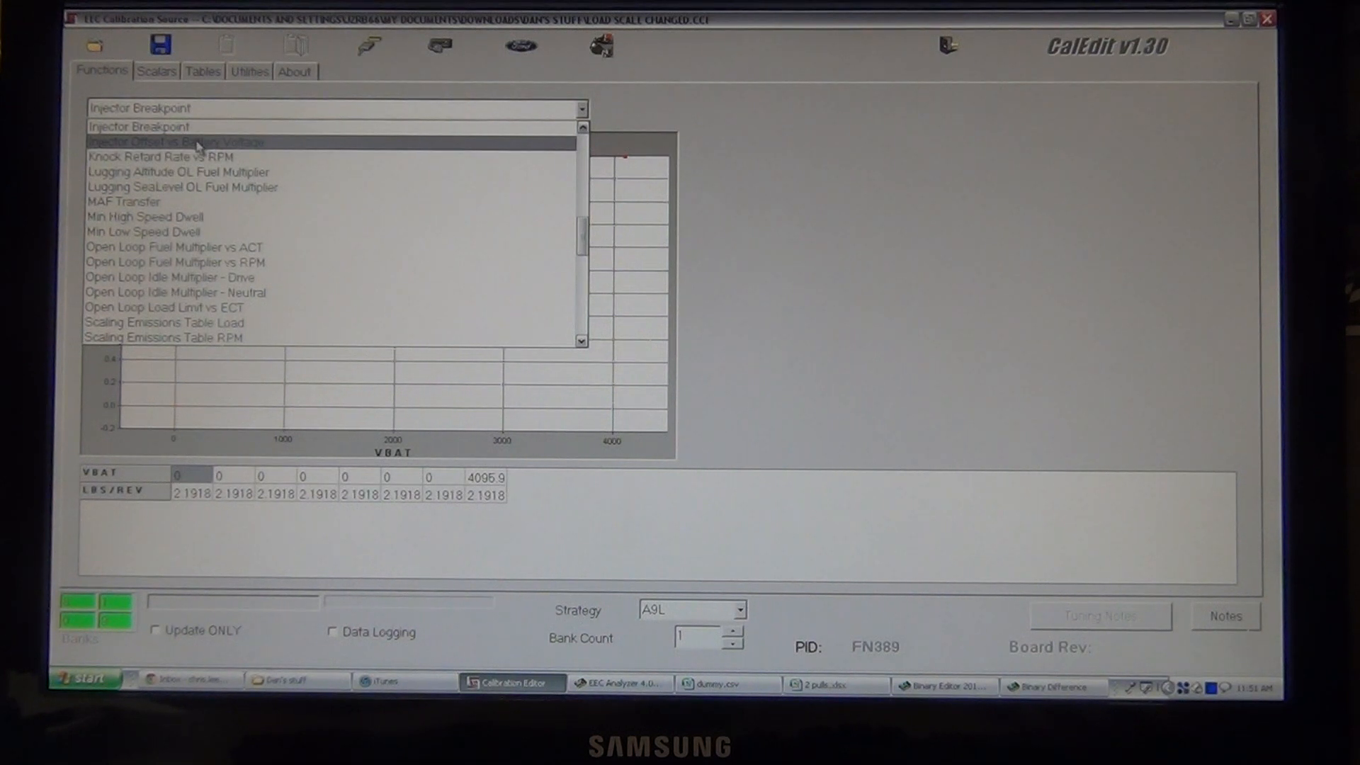
left_click(178, 142)
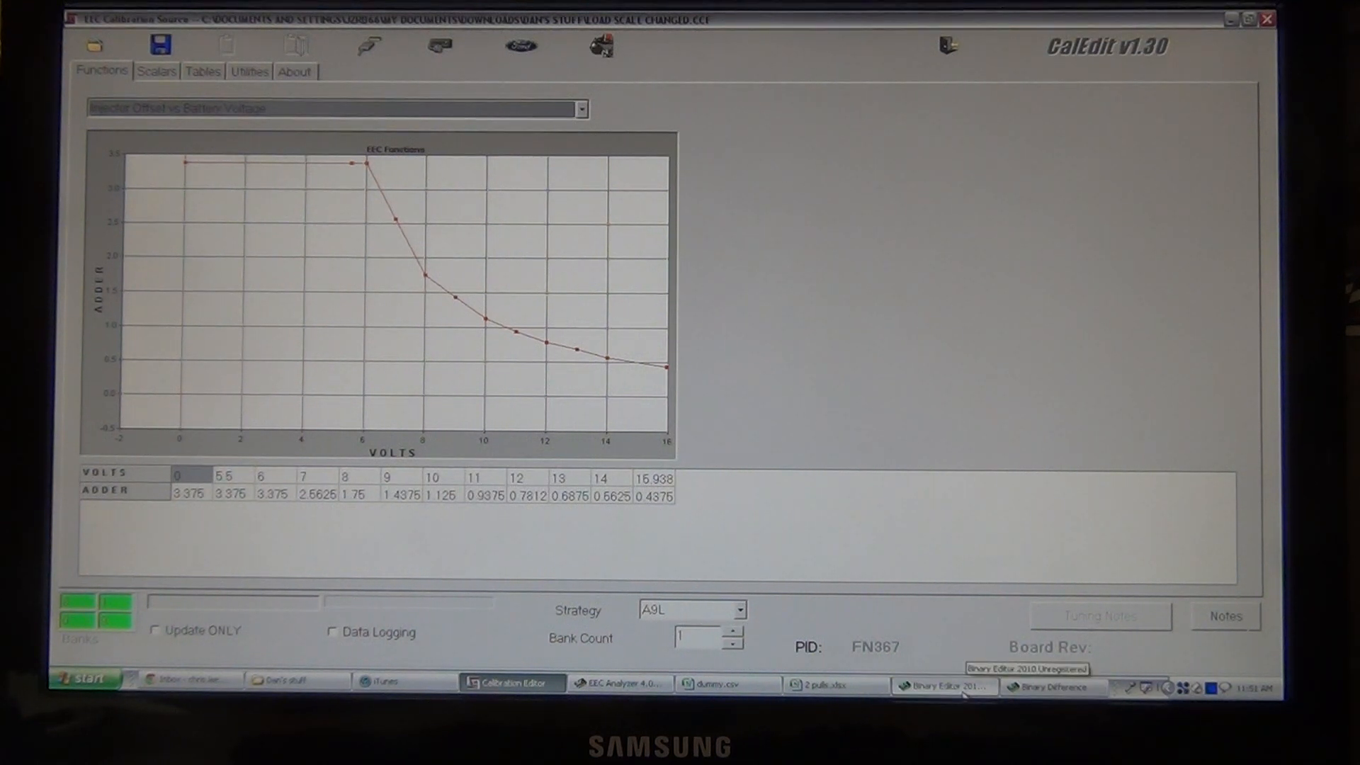
left_click(942, 686)
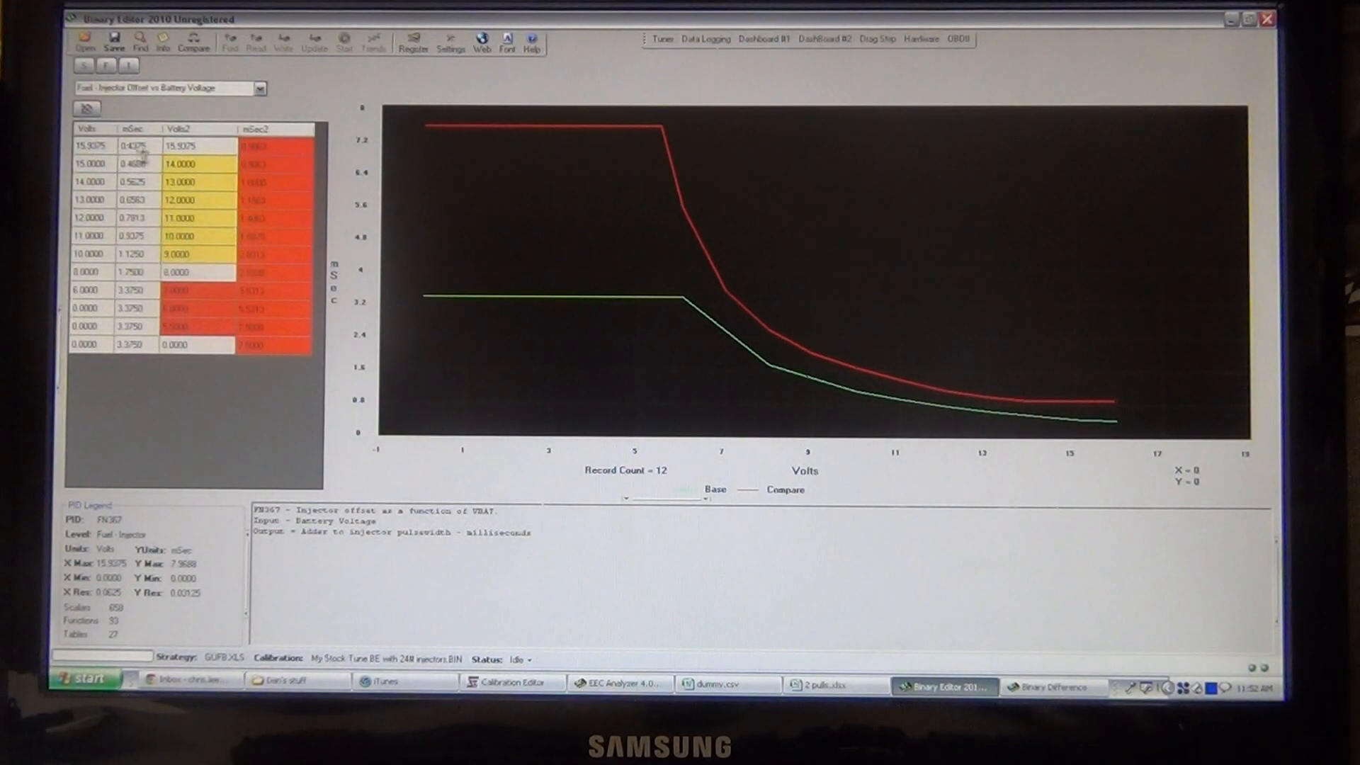
mouse_move(134, 144)
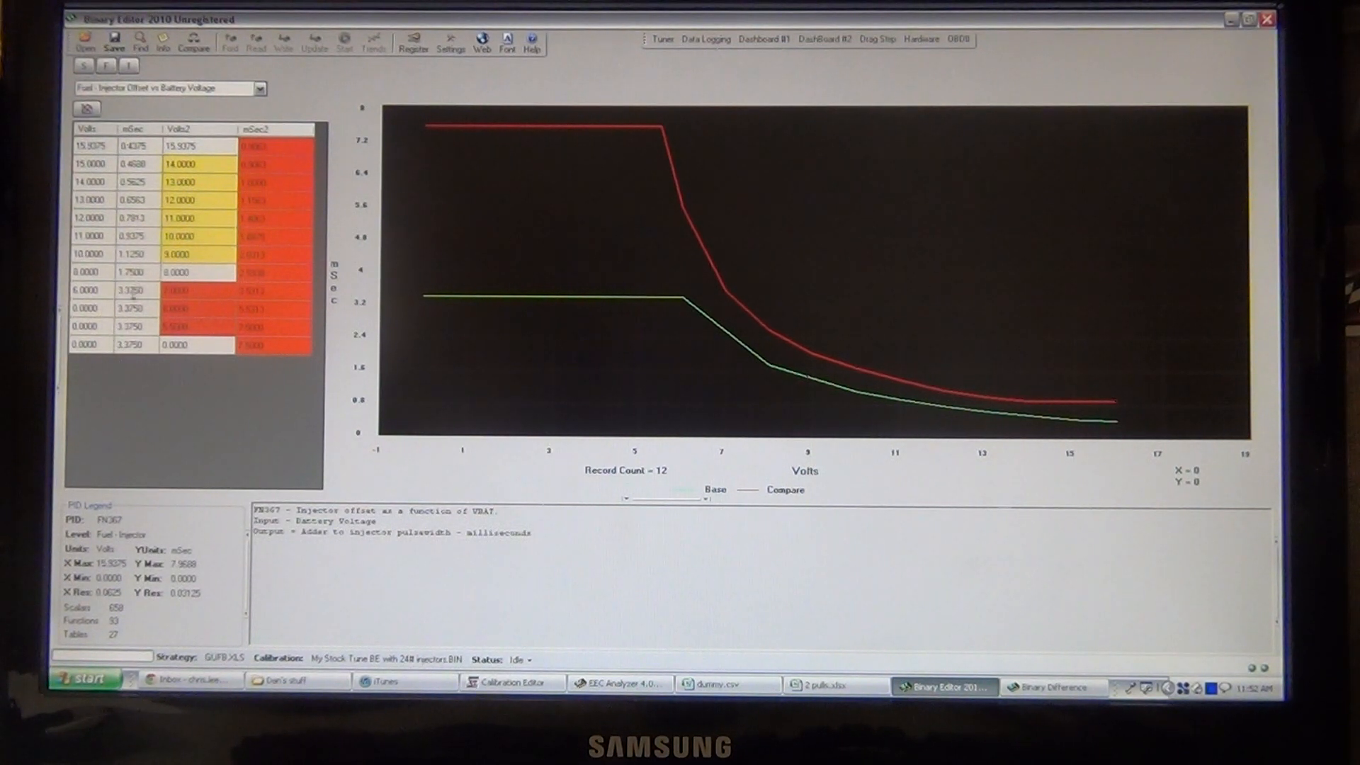
mouse_move(506, 468)
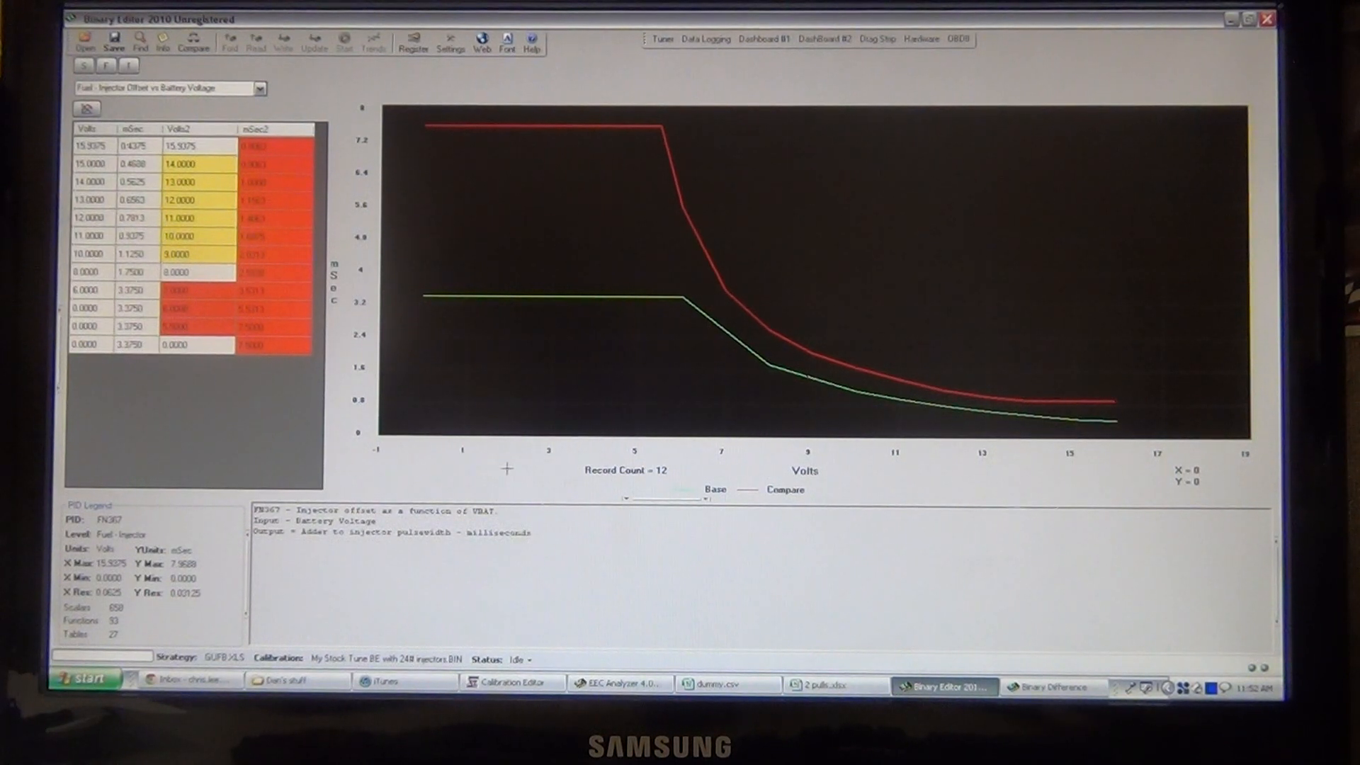
Step: Return to CalEdit's Injector Offset vs Battery Voltage curve
left_click(510, 681)
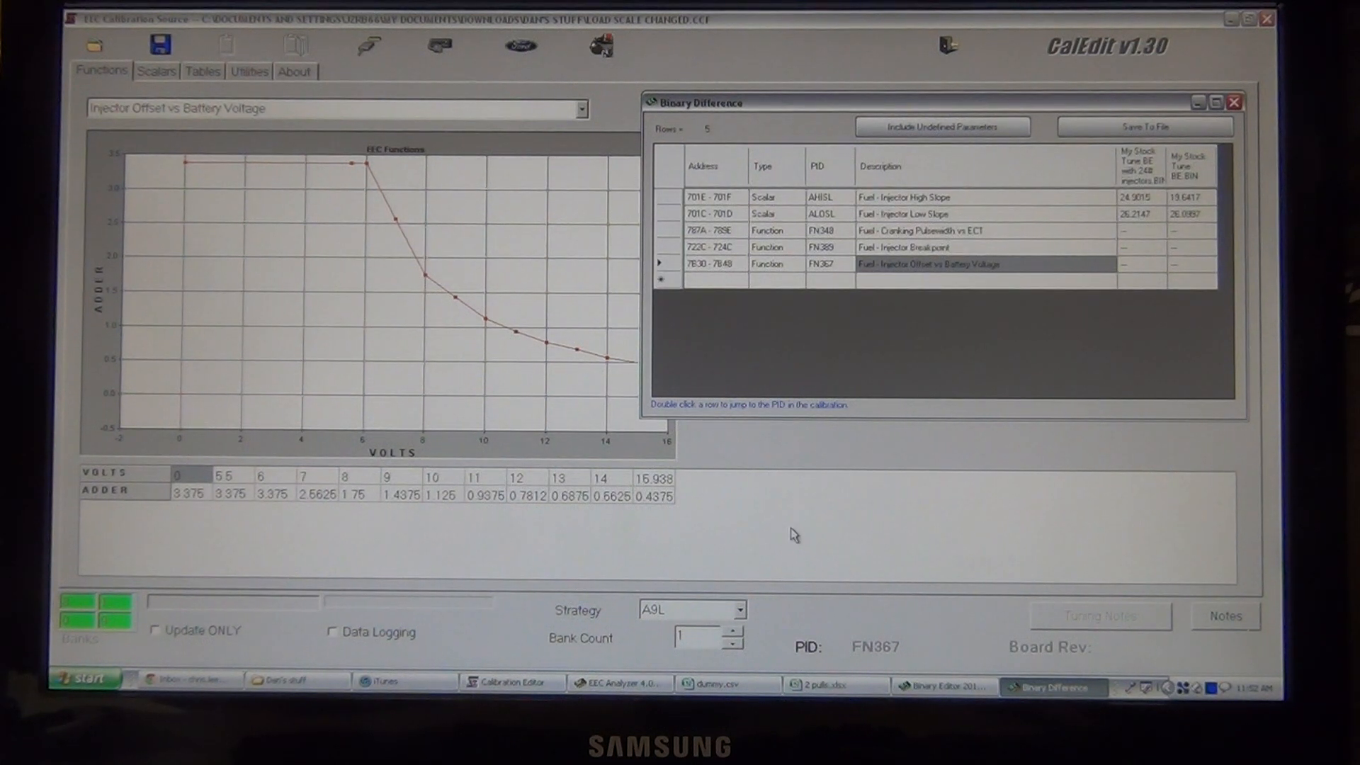
mouse_move(822, 529)
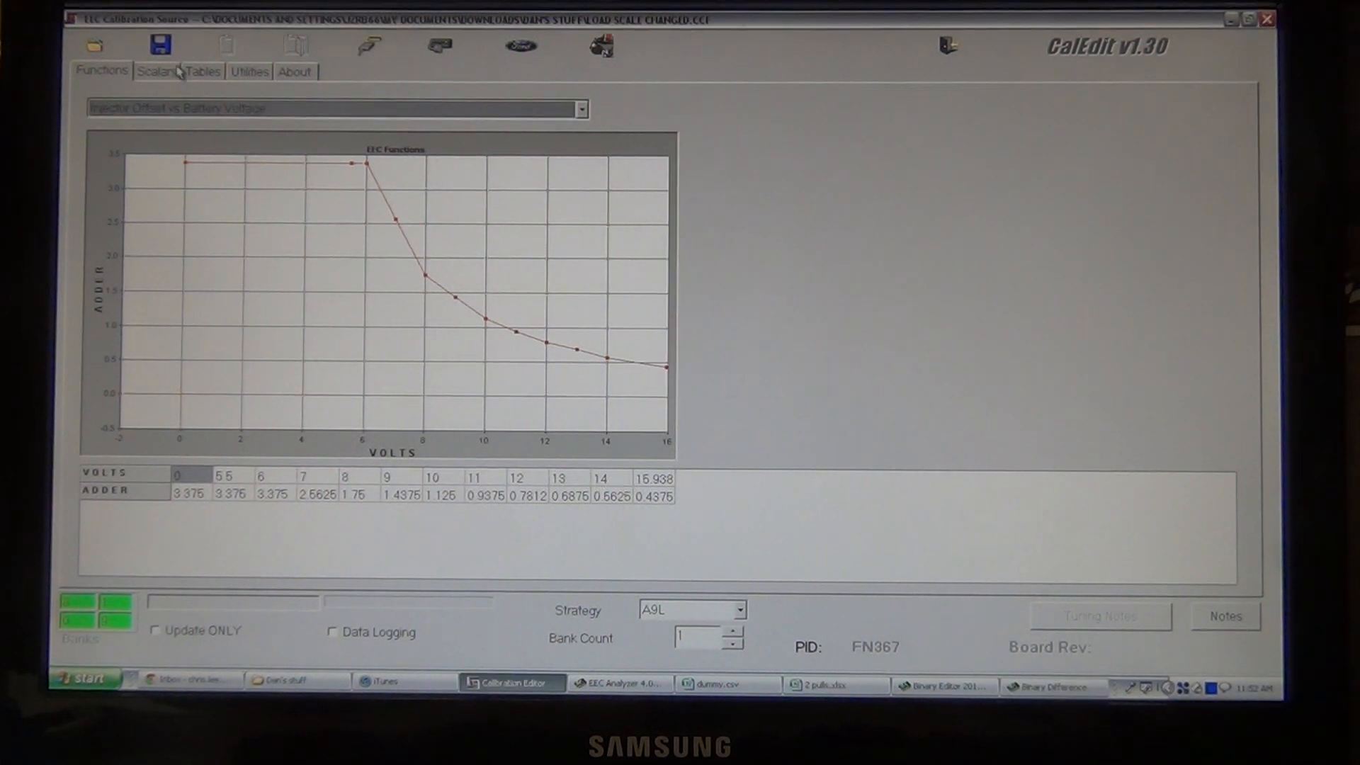
Step: Start saving the CalEdit calibration, then cancel the Save As dialog without saving
left_click(159, 45)
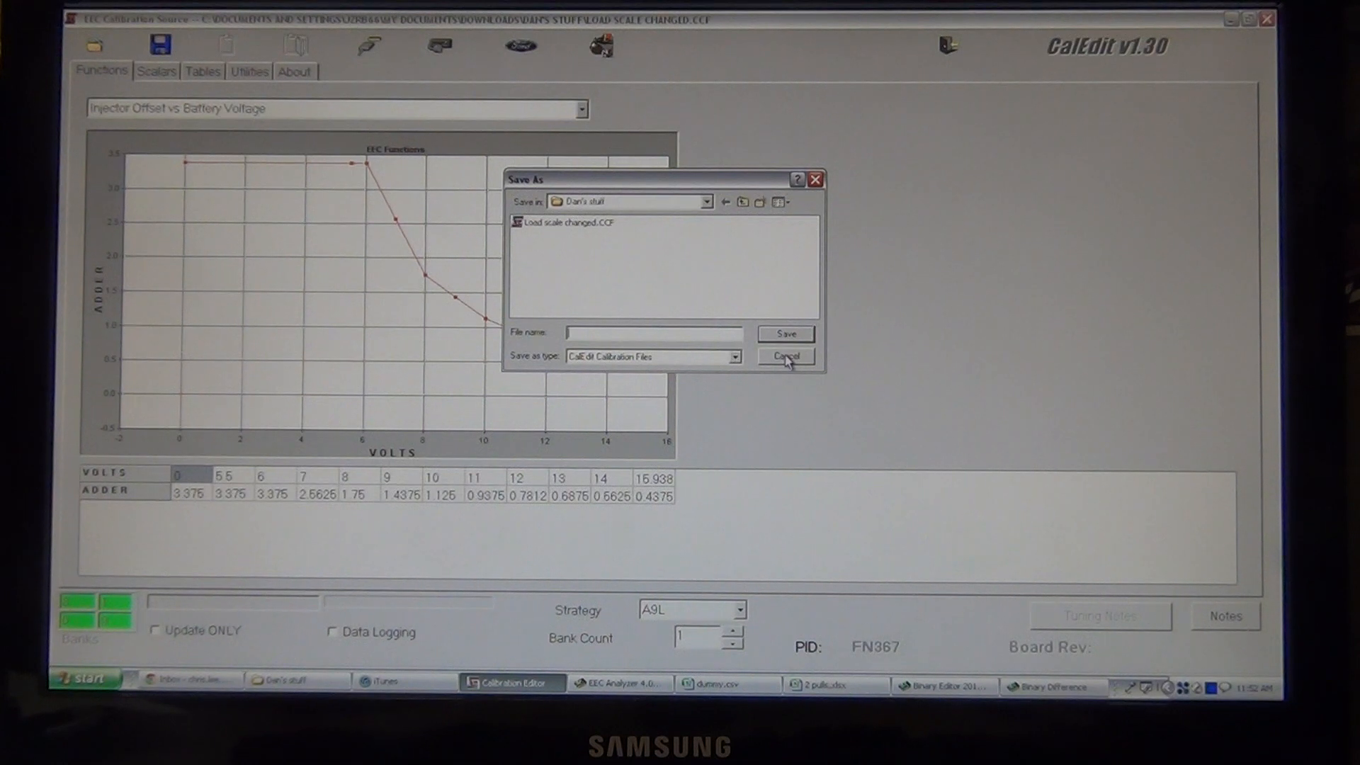
left_click(784, 356)
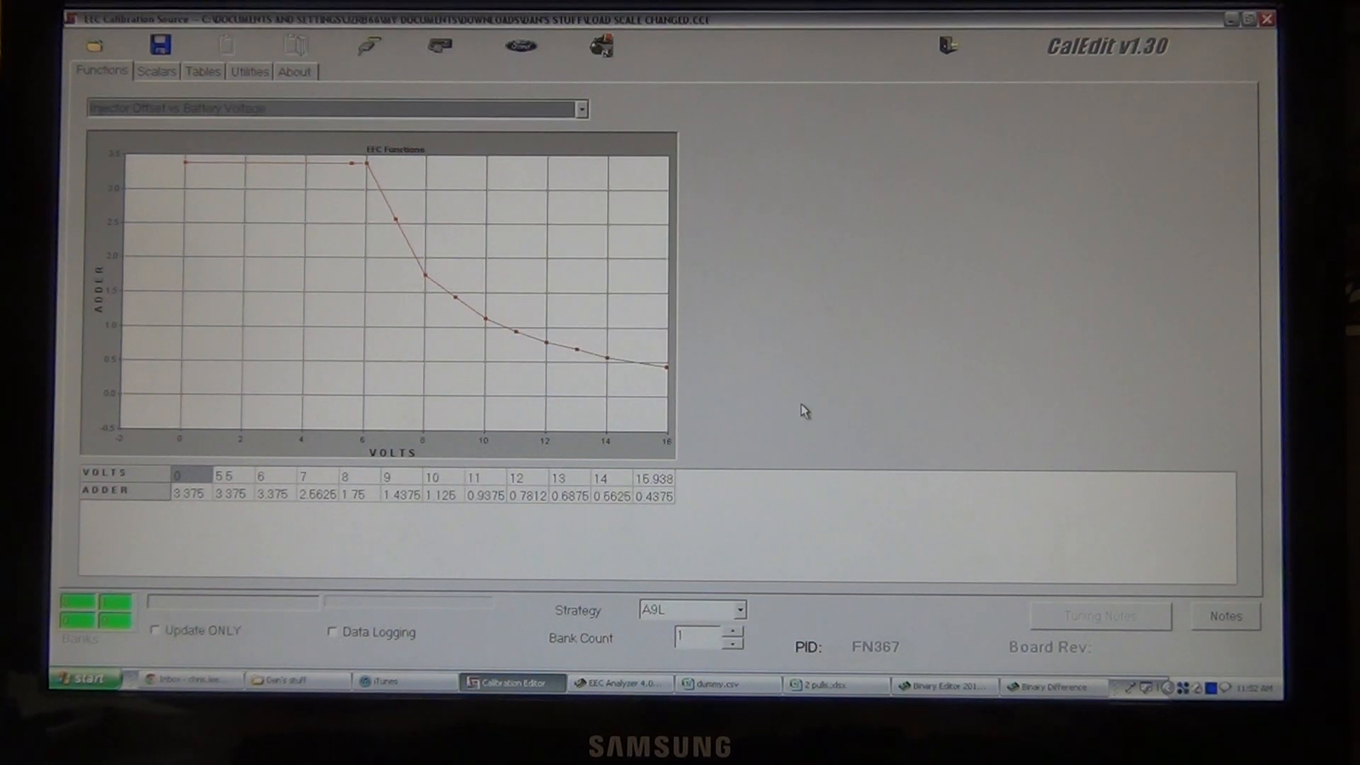